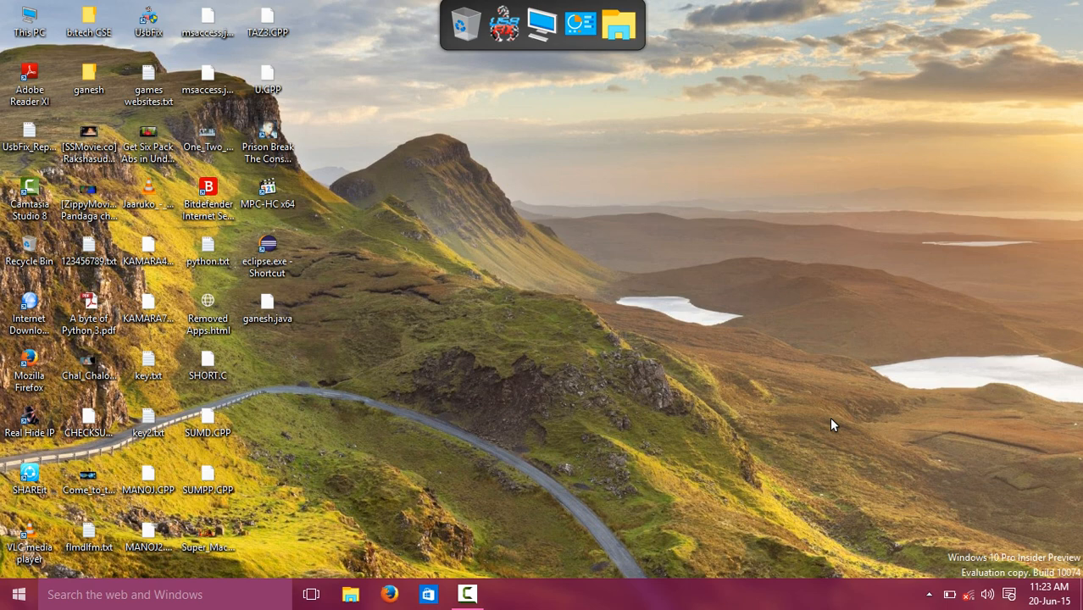
{"action": "mouse_move", "coordinate": [535, 383]}
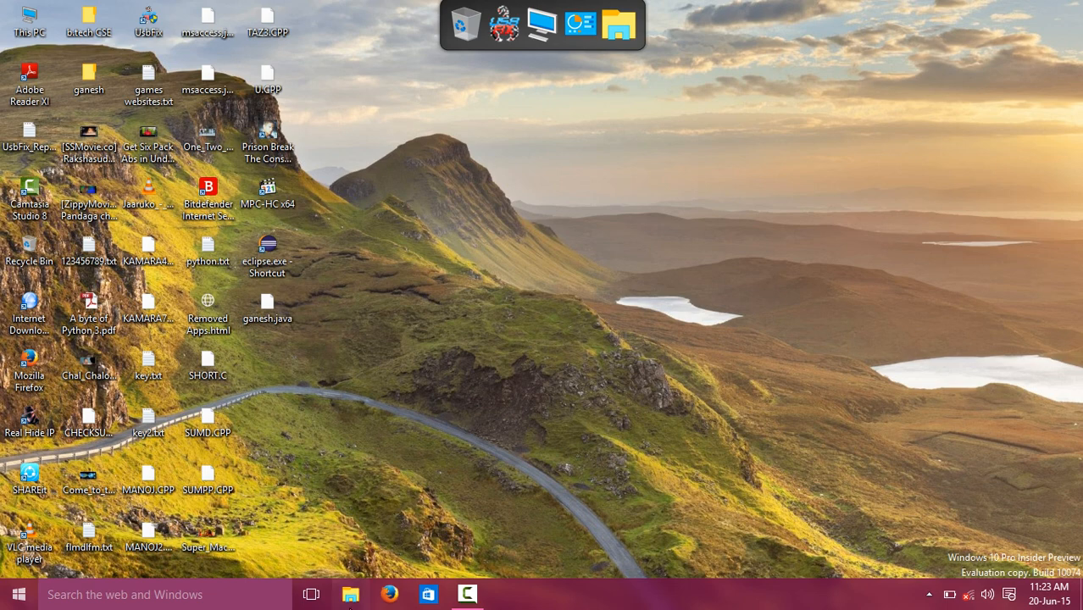
- Browse drive G's softwares and b.tech cse folders, then close File Explorer
{"action": "left_click", "coordinate": [350, 593]}
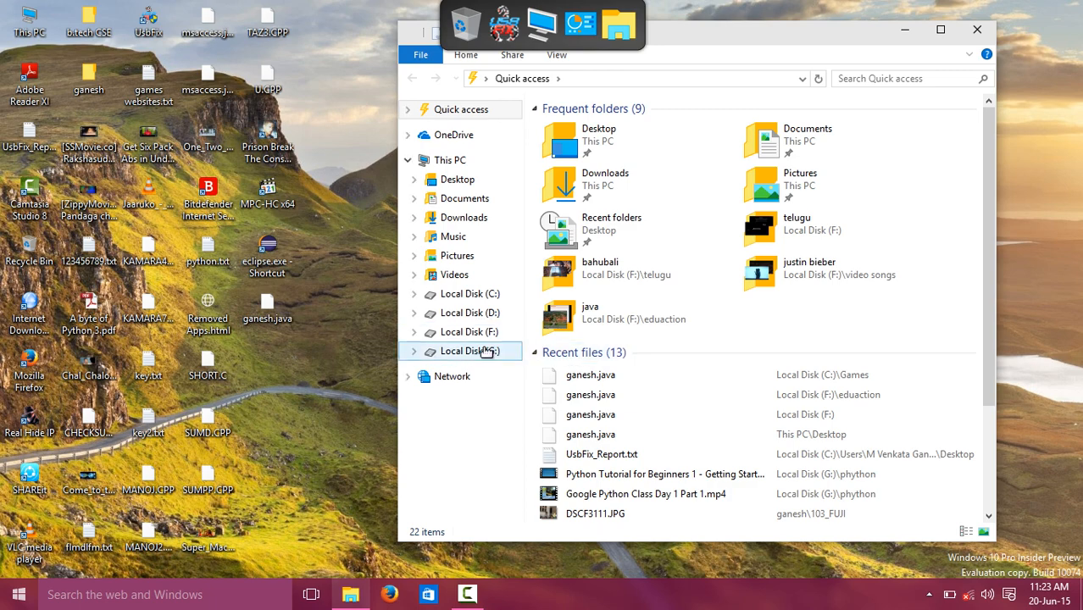
{"action": "left_click", "coordinate": [467, 350]}
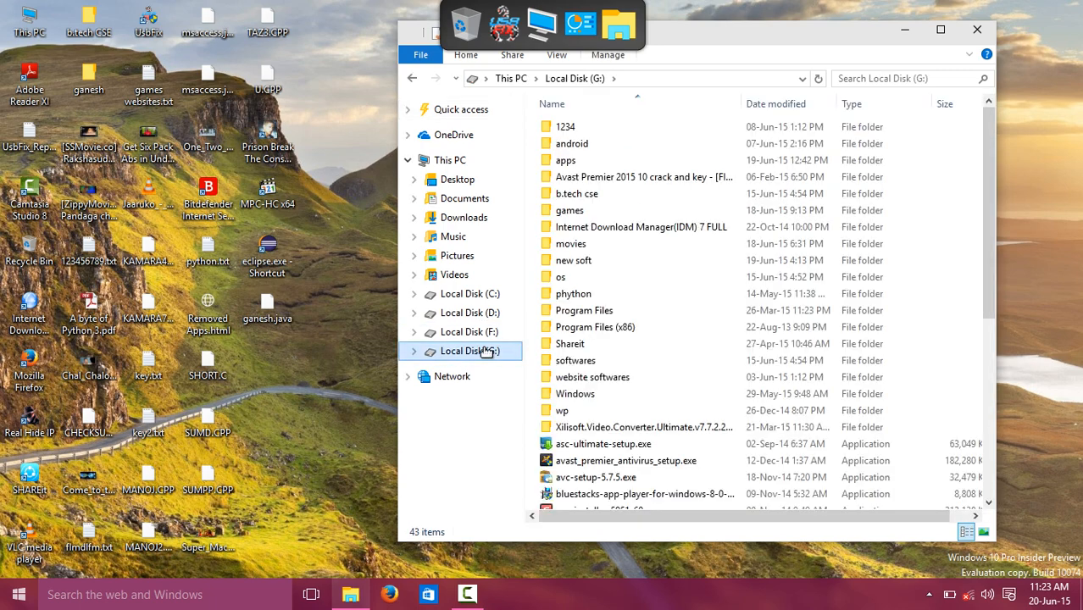
{"action": "double_click", "coordinate": [577, 360]}
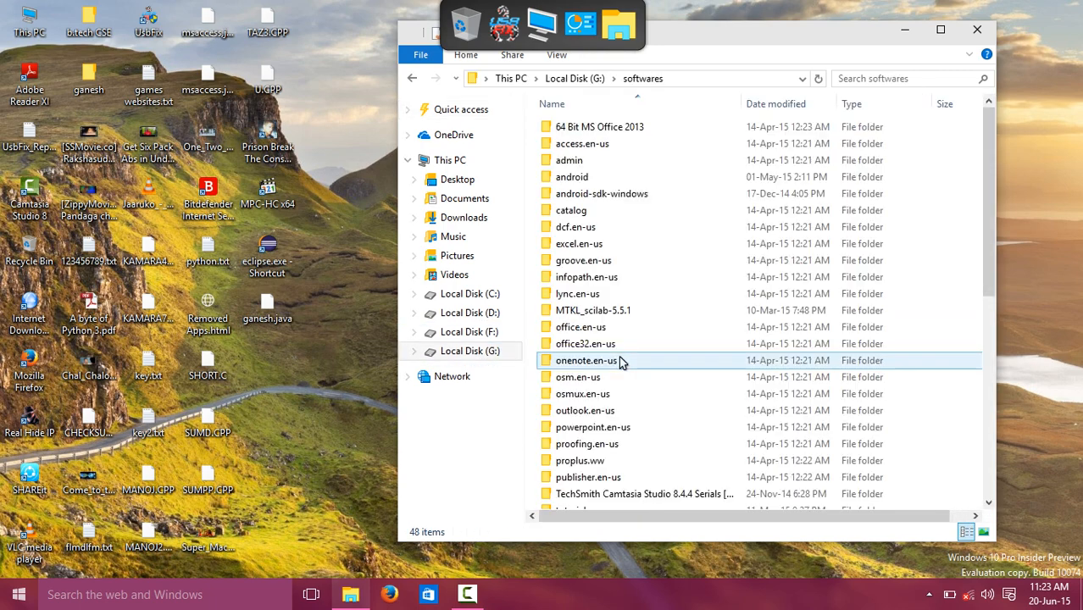
{"action": "left_click", "coordinate": [414, 78]}
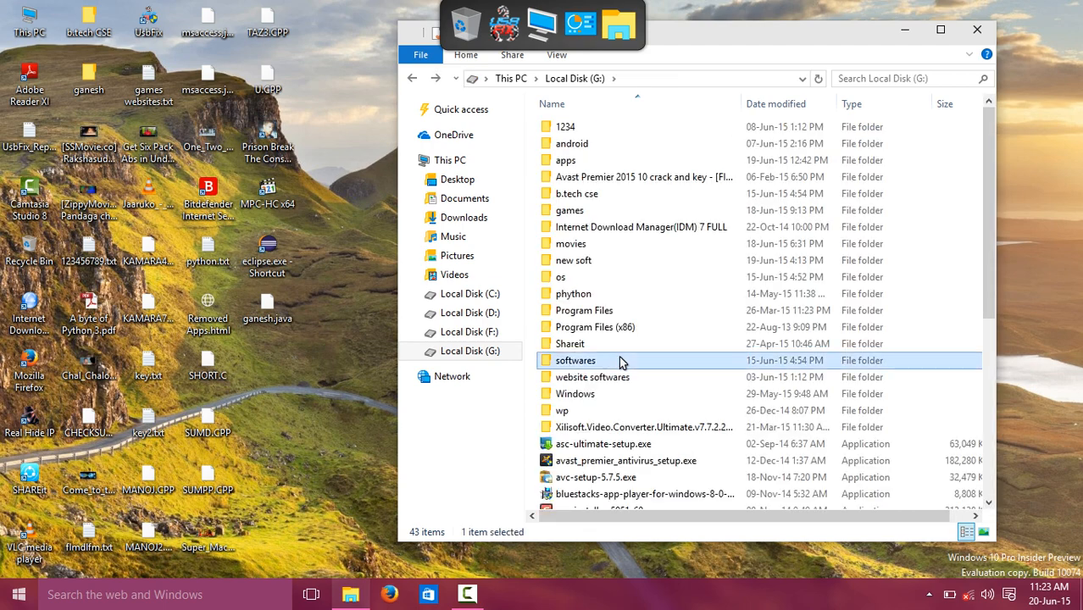
{"action": "mouse_move", "coordinate": [607, 193]}
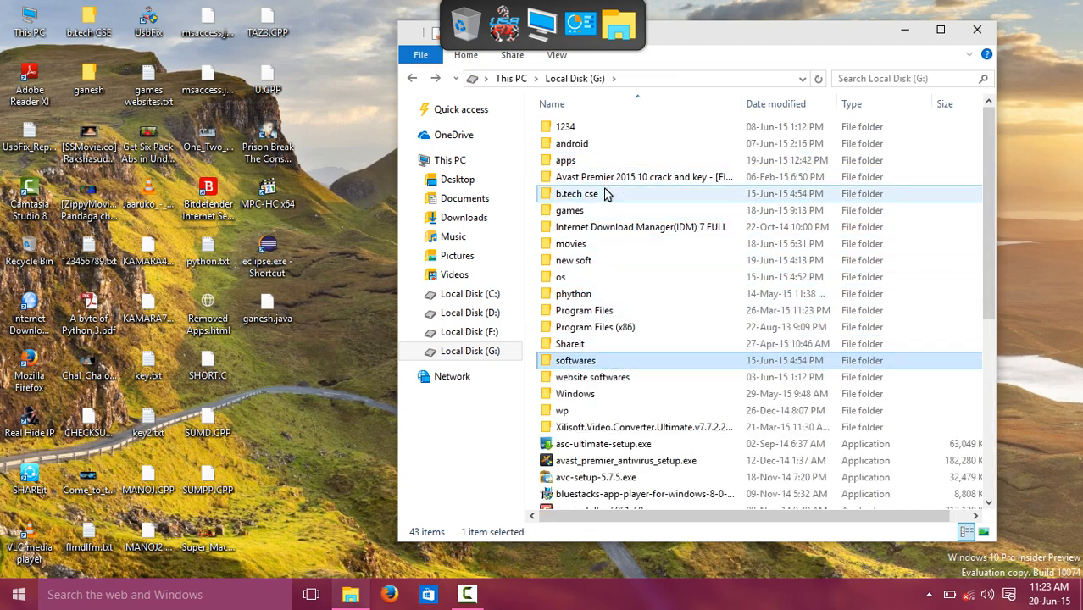
{"action": "double_click", "coordinate": [577, 194]}
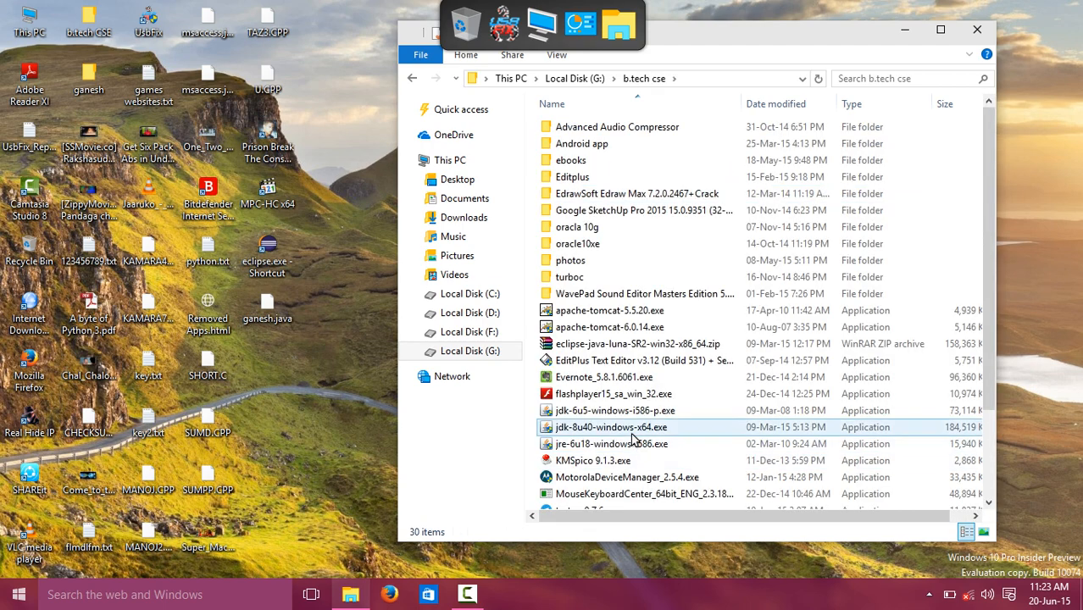
{"action": "left_click", "coordinate": [611, 427]}
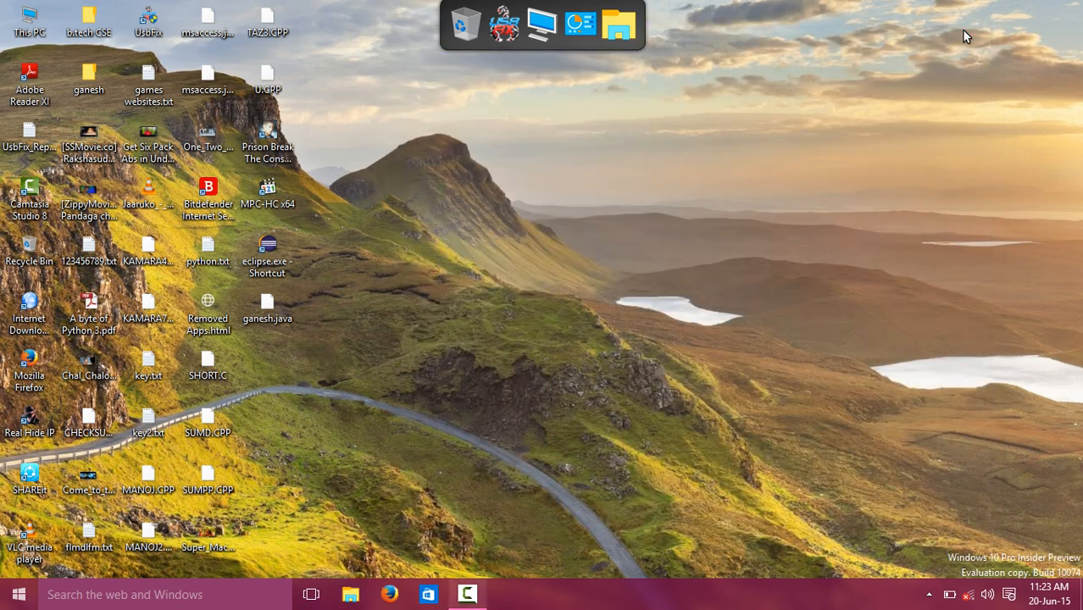
{"action": "mouse_move", "coordinate": [400, 553]}
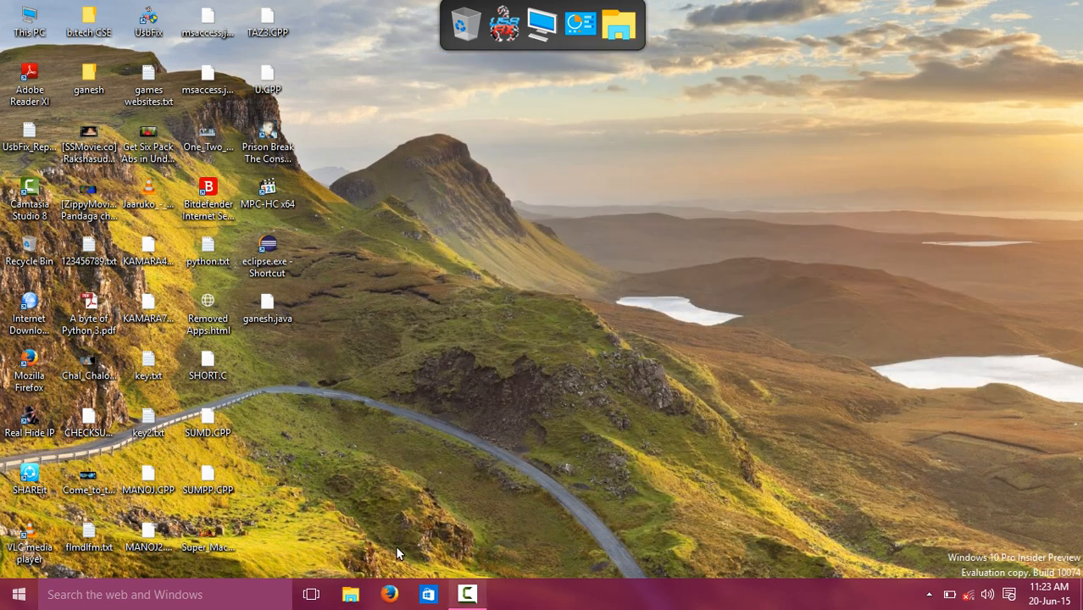
- Reopen File Explorer and navigate to C: Program Files > Java toward the jdk1.8.0_40 bin folder
{"action": "left_click", "coordinate": [349, 594]}
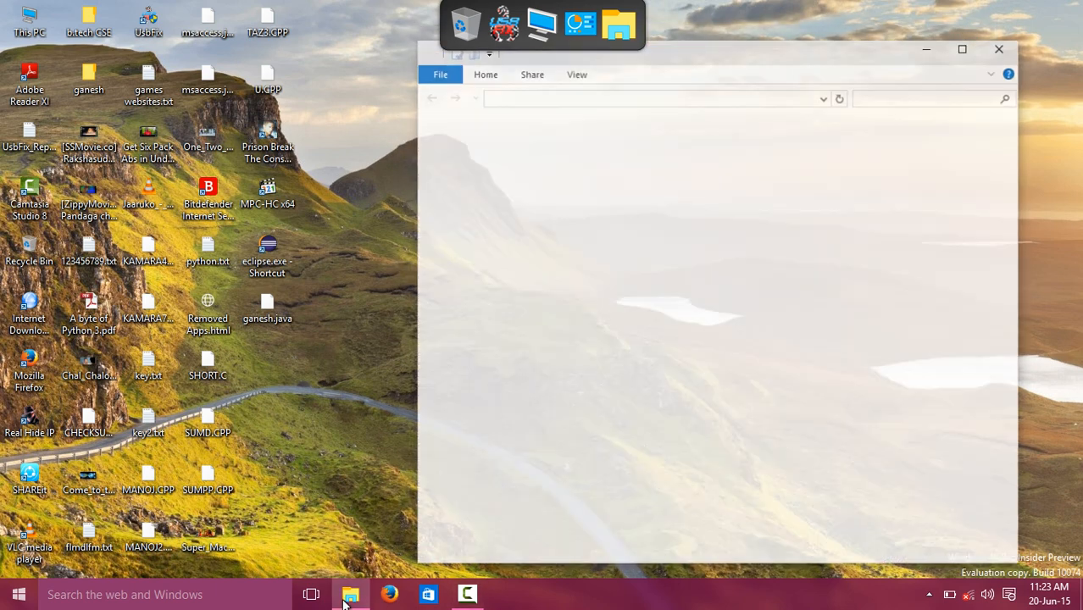
{"action": "left_click", "coordinate": [349, 593]}
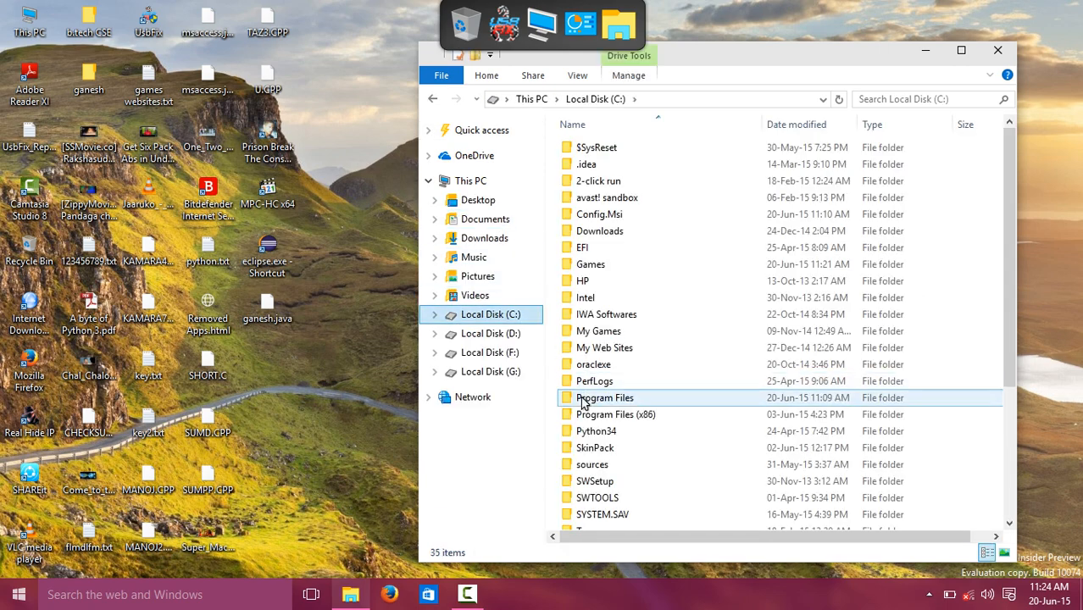
{"action": "double_click", "coordinate": [603, 396]}
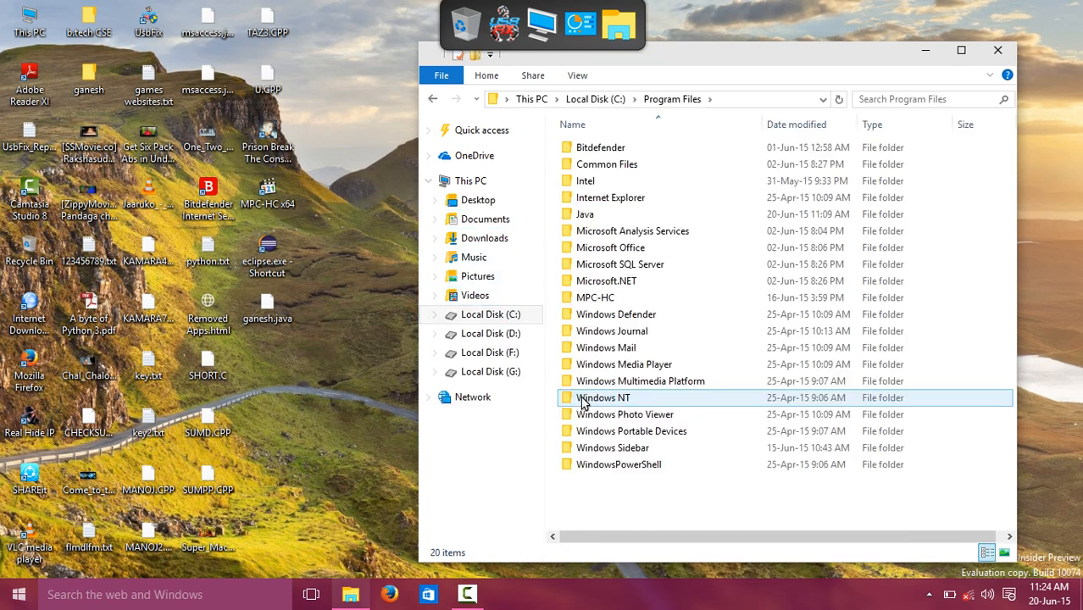
{"action": "double_click", "coordinate": [585, 214]}
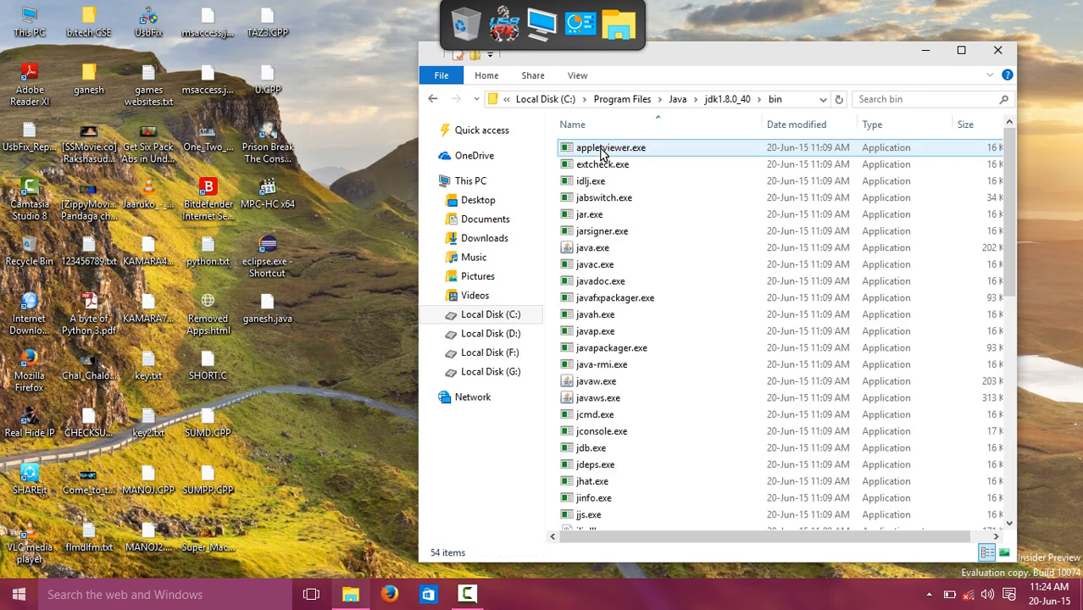
{"action": "right_click", "coordinate": [610, 148]}
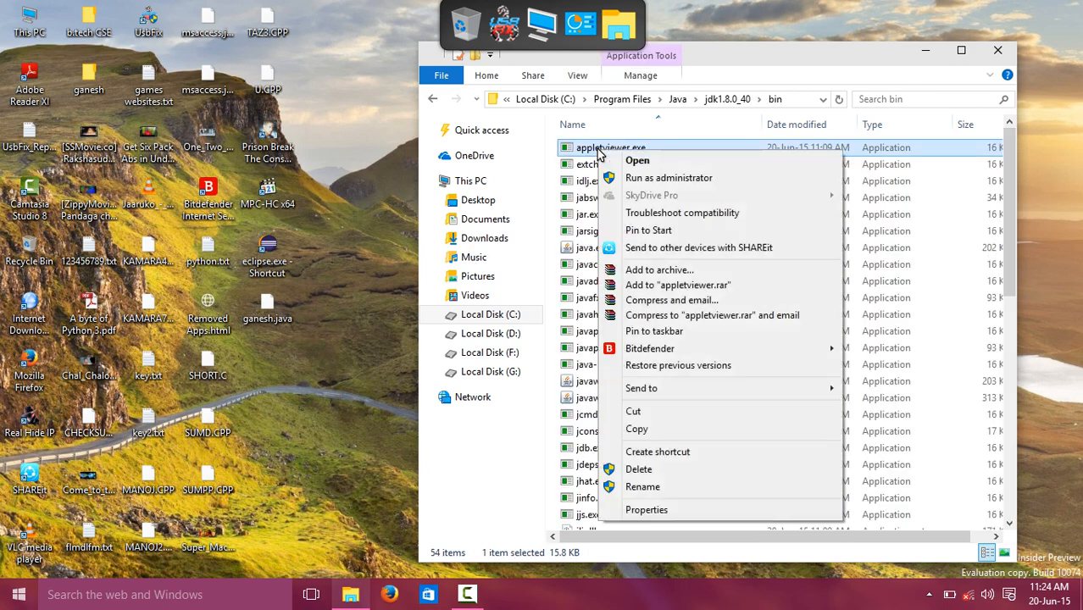
{"action": "mouse_move", "coordinate": [699, 508]}
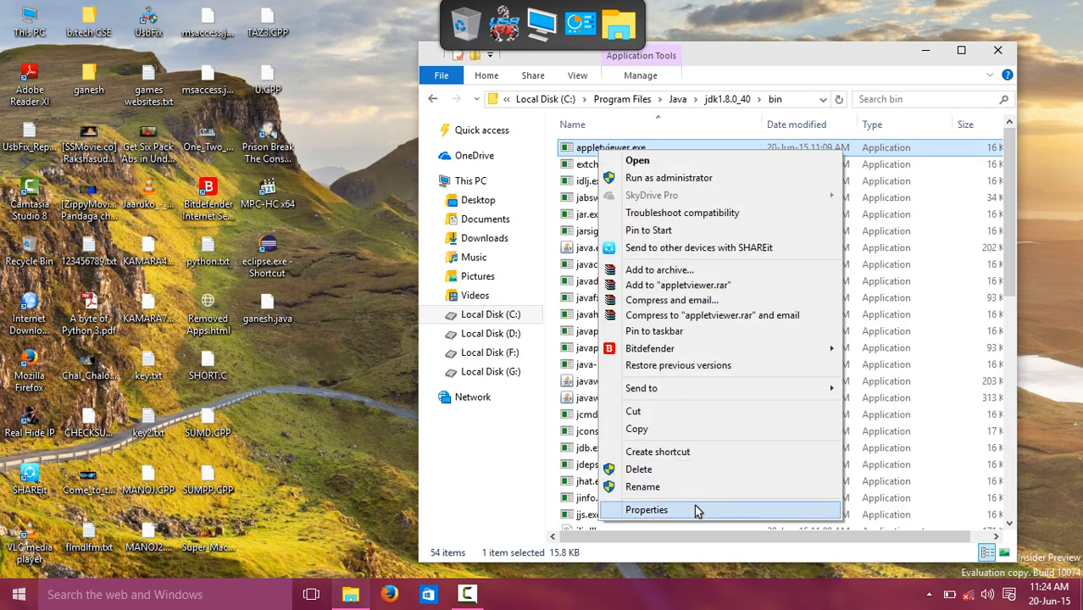
{"action": "left_click", "coordinate": [647, 508]}
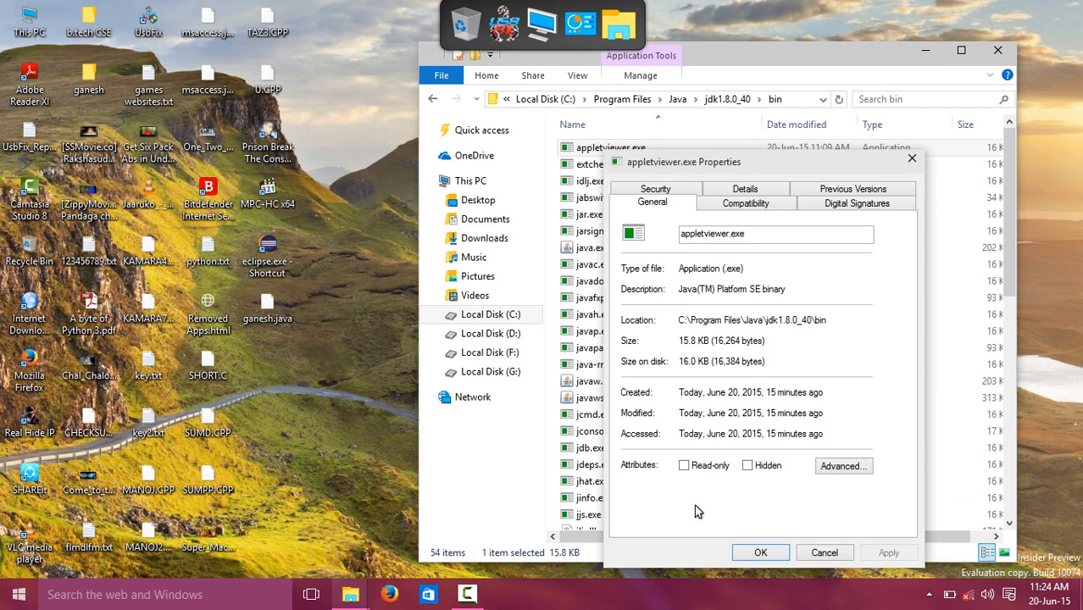
{"action": "mouse_move", "coordinate": [682, 324]}
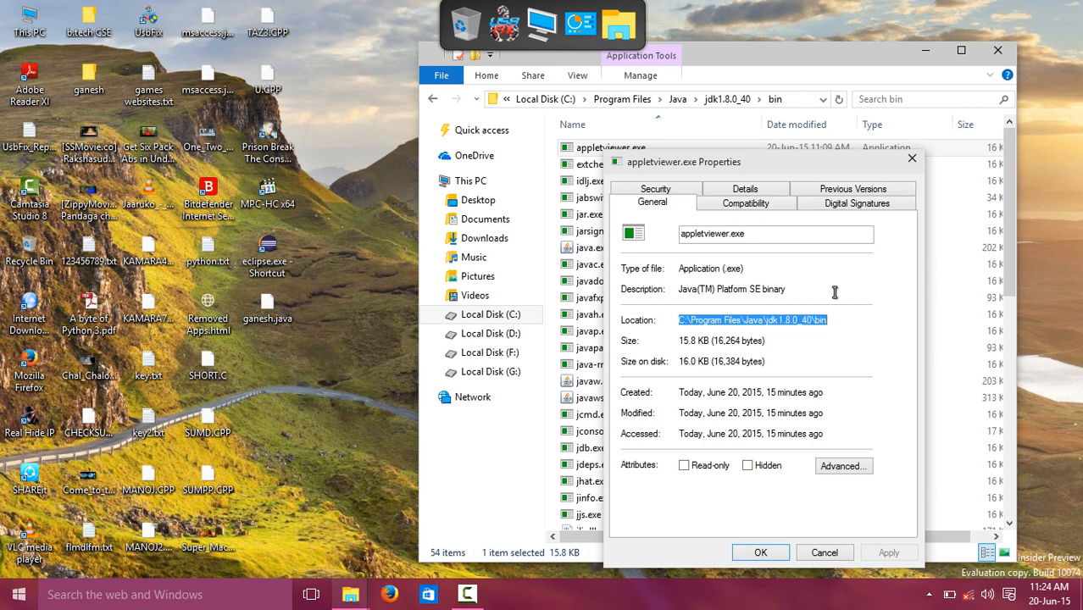
{"action": "left_click", "coordinate": [824, 552]}
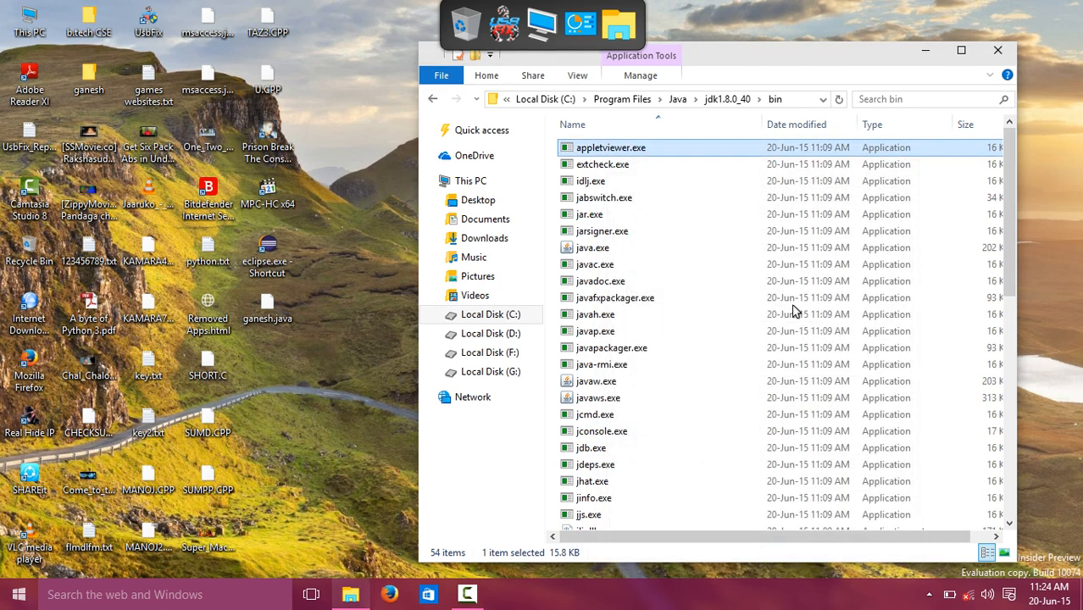
{"action": "mouse_move", "coordinate": [478, 247]}
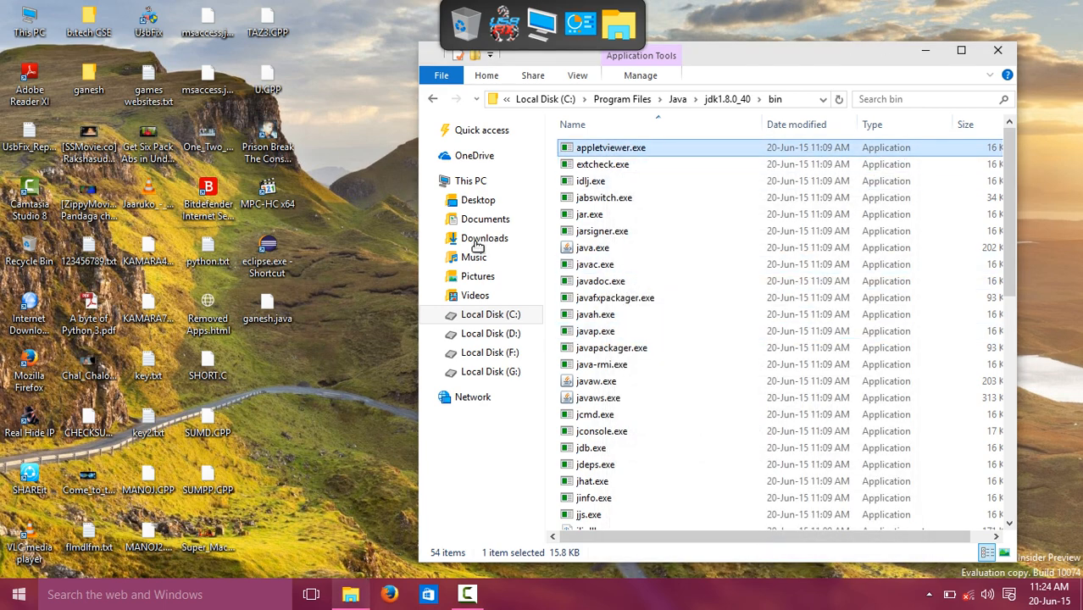
- Open This PC's Properties and go to Advanced system settings
{"action": "right_click", "coordinate": [466, 180]}
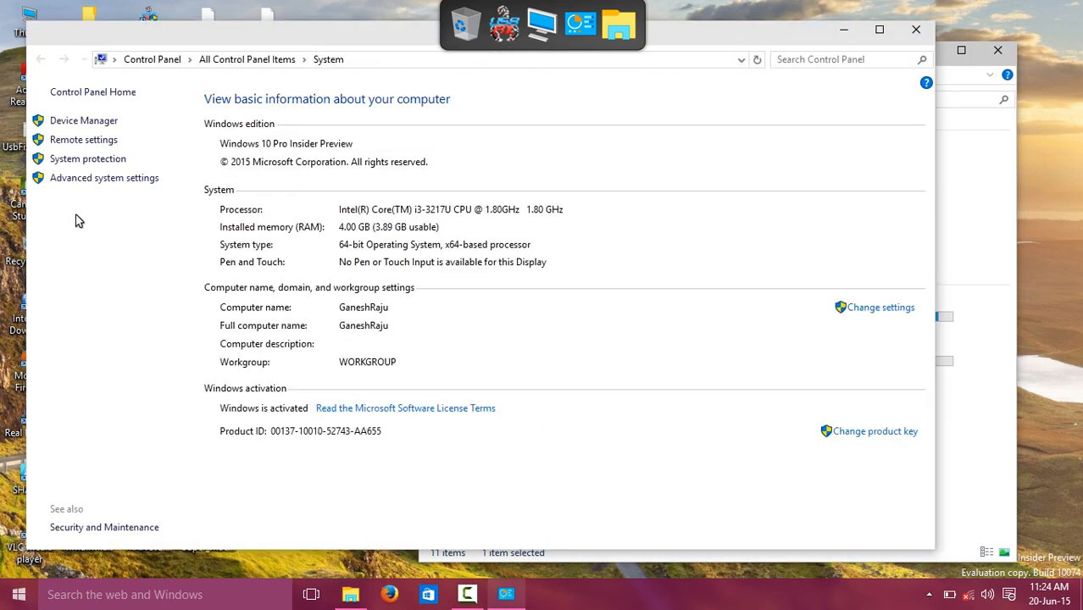
{"action": "mouse_move", "coordinate": [105, 178]}
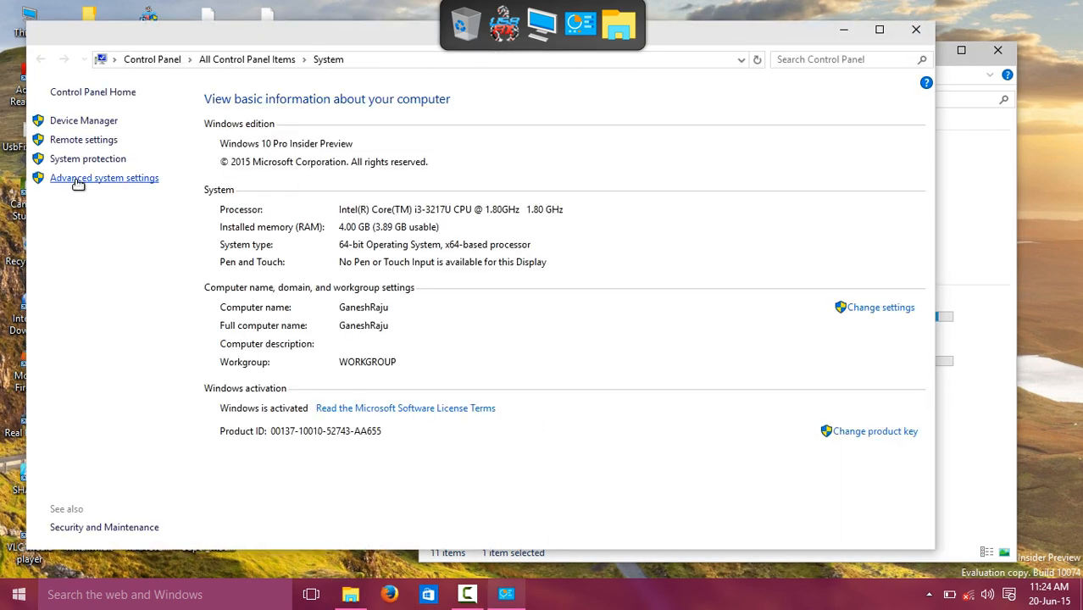
{"action": "left_click", "coordinate": [104, 178]}
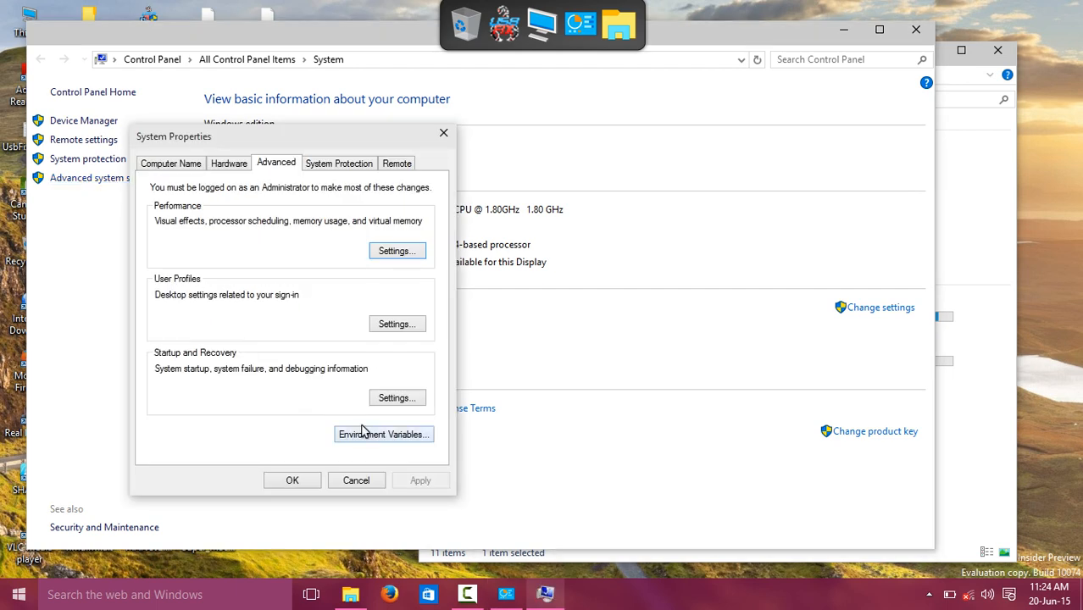
{"action": "mouse_move", "coordinate": [369, 437]}
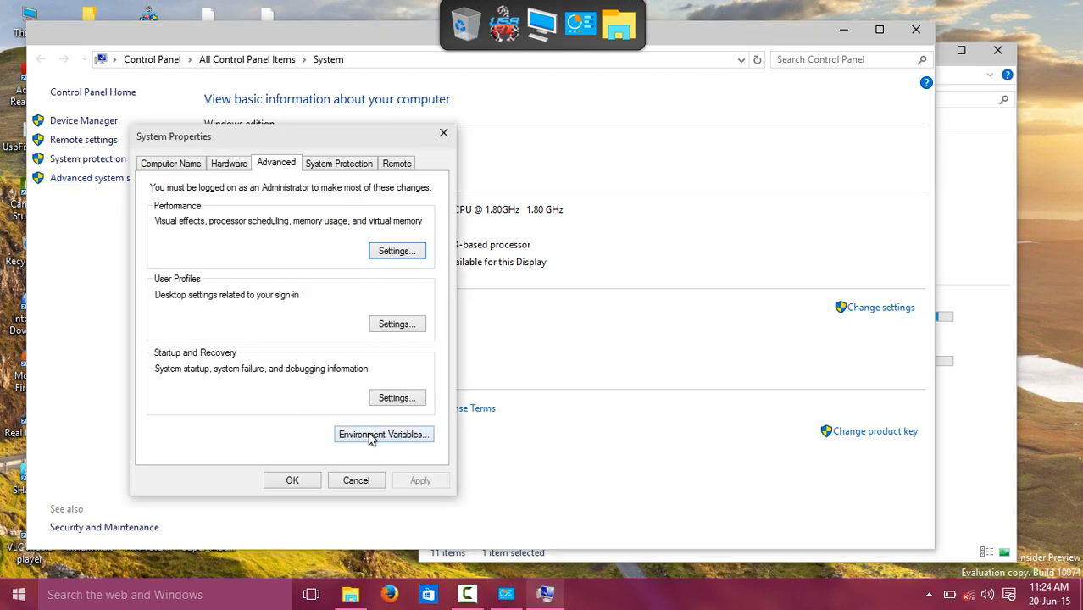
- Save user variable path with value C:\Program Files\Java\jdk1.8.0_40\bin in Environment Variables
{"action": "left_click", "coordinate": [383, 434]}
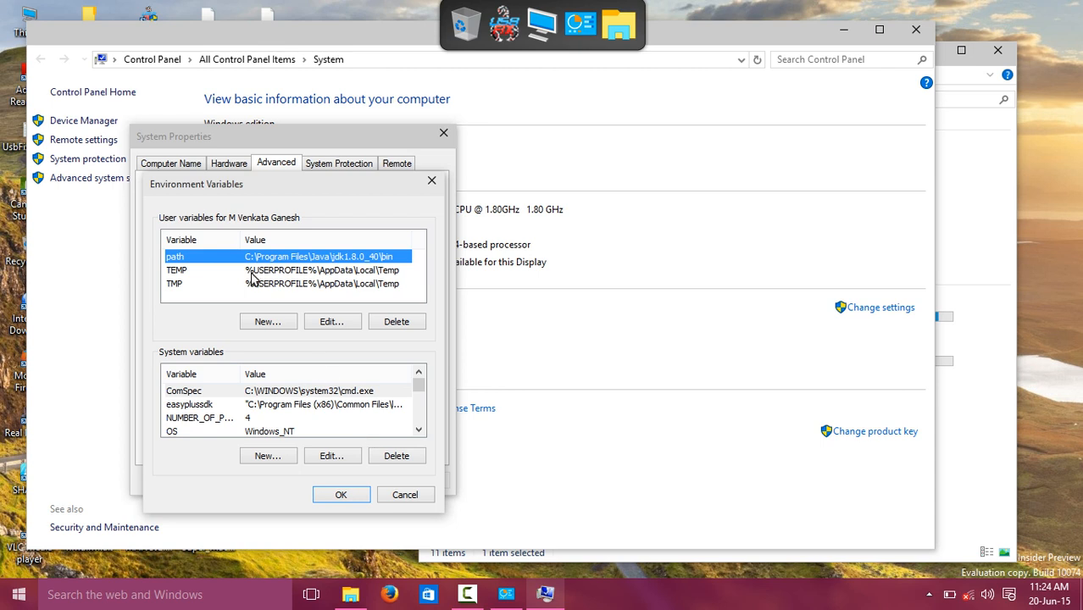
{"action": "left_click", "coordinate": [330, 322]}
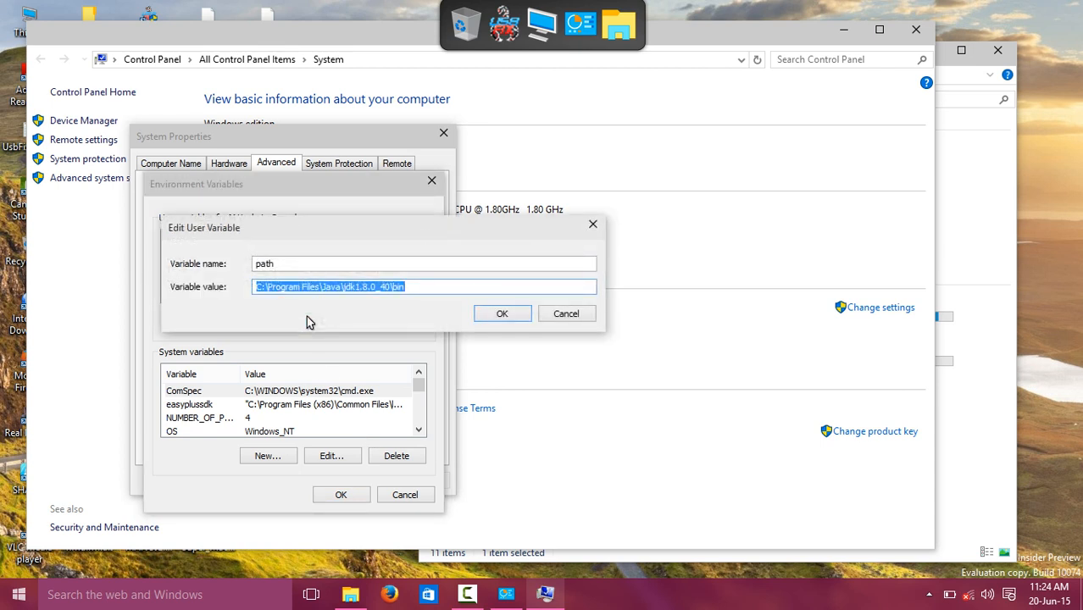
{"action": "left_click", "coordinate": [285, 265]}
{"action": "type", "text": "p"}
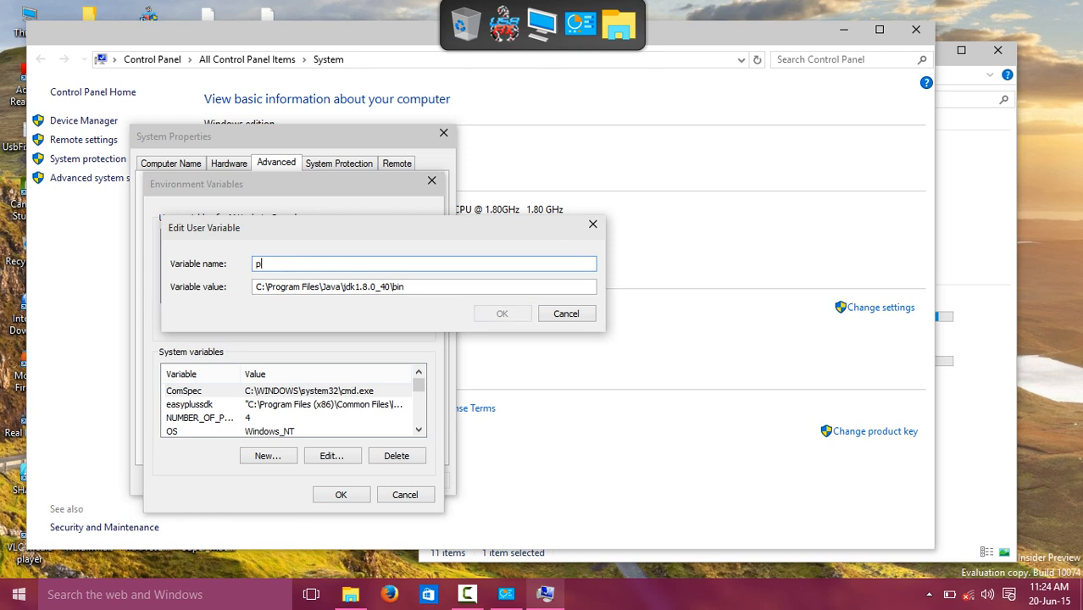
{"action": "type", "text": "ath"}
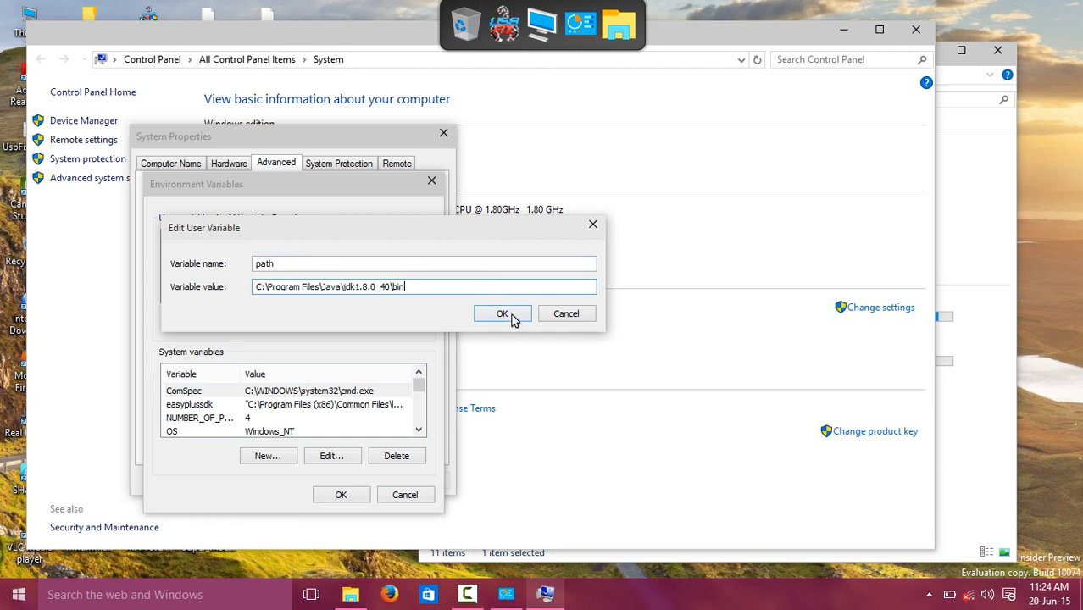
{"action": "left_click", "coordinate": [501, 314]}
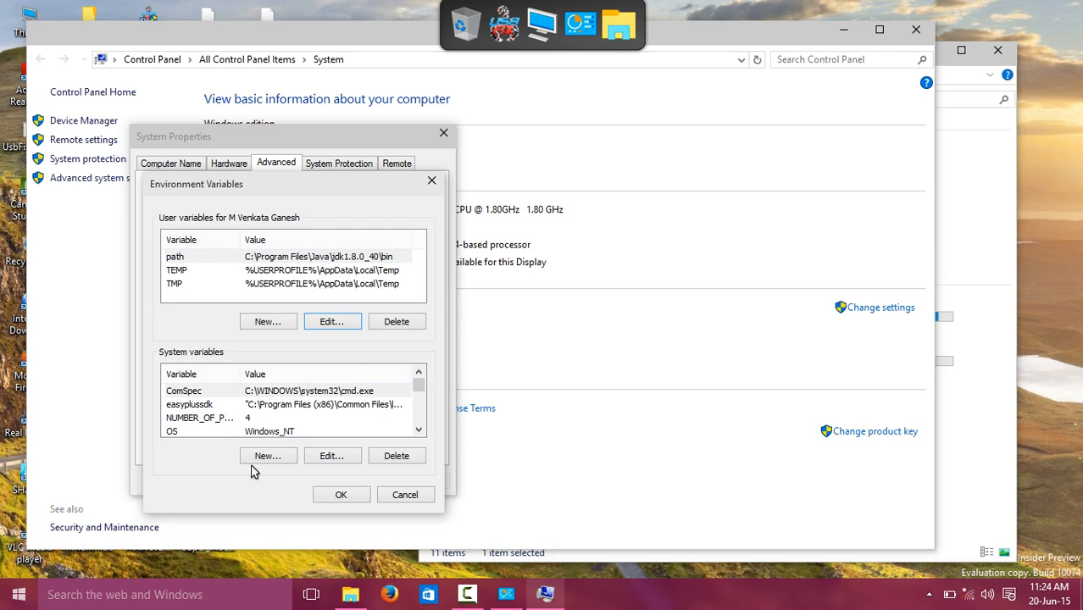
{"action": "left_click", "coordinate": [341, 495]}
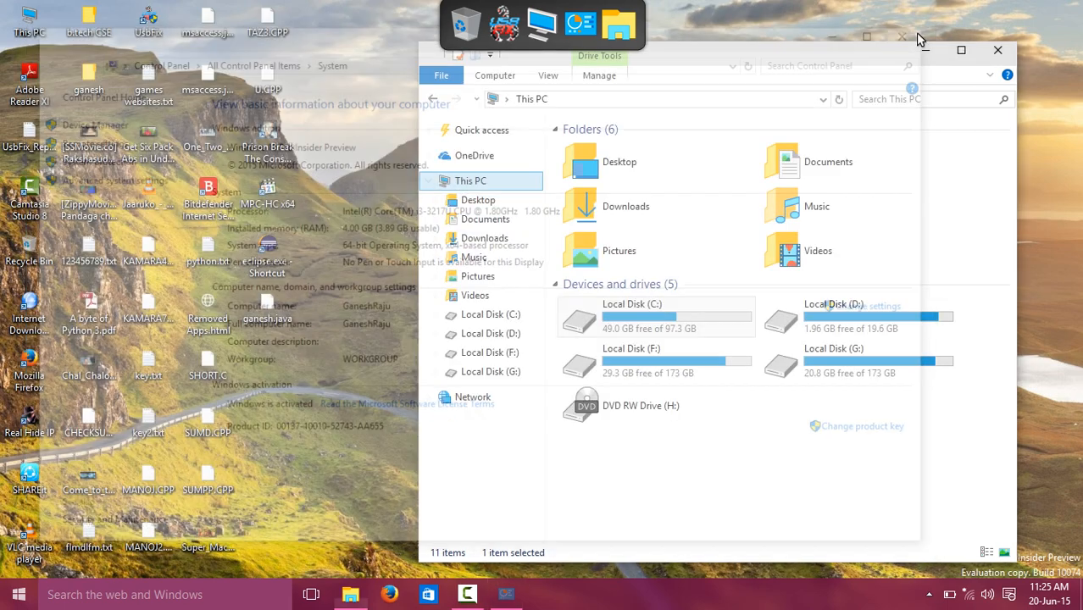
- Close the remaining File Explorer window to return to the desktop
{"action": "left_click", "coordinate": [996, 51]}
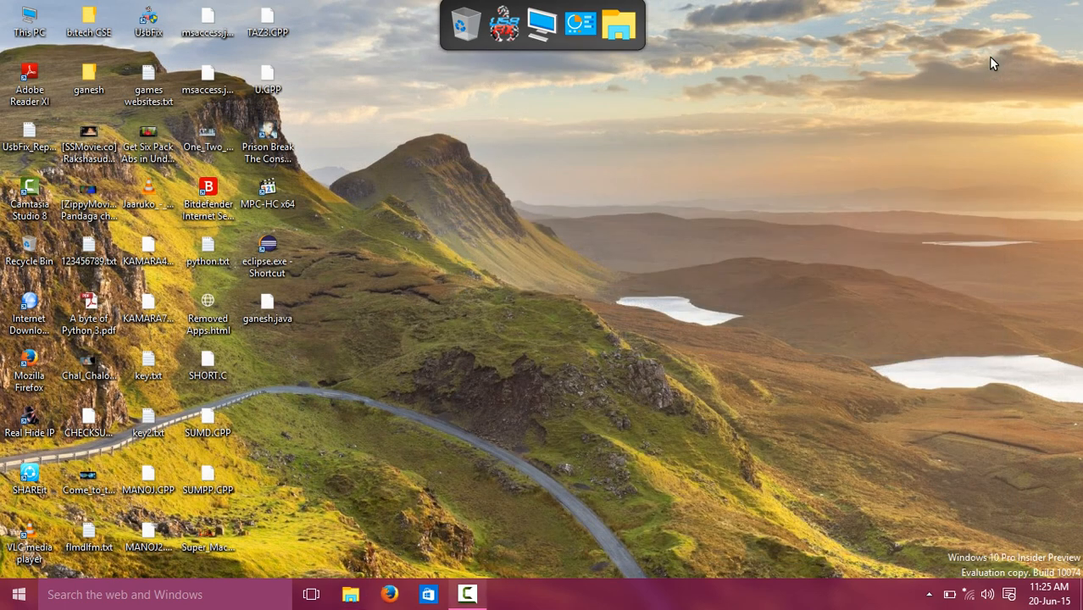
{"action": "mouse_move", "coordinate": [488, 363]}
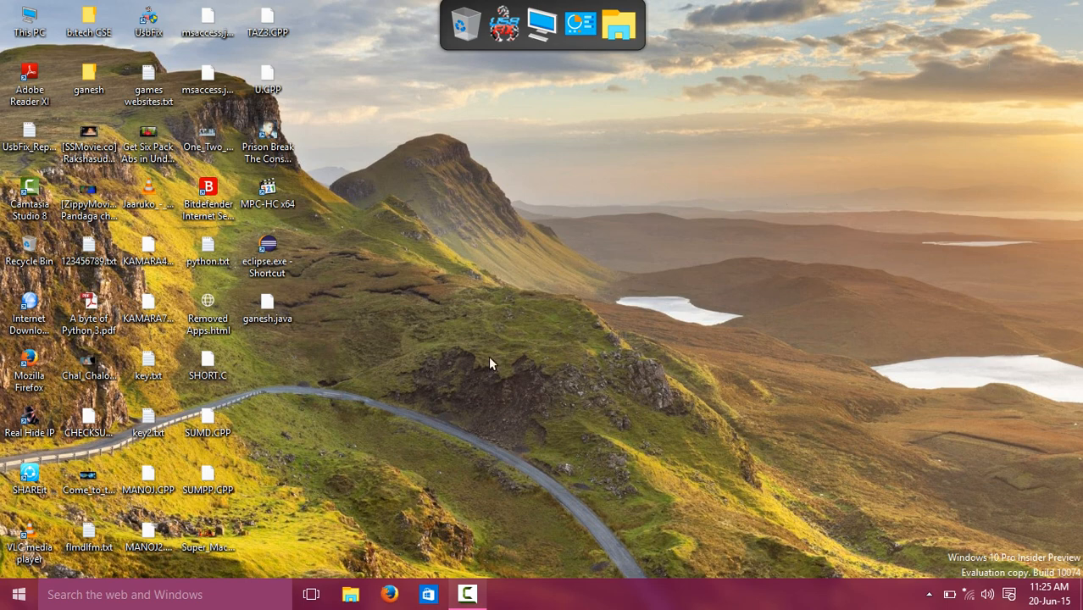
{"action": "mouse_move", "coordinate": [350, 593]}
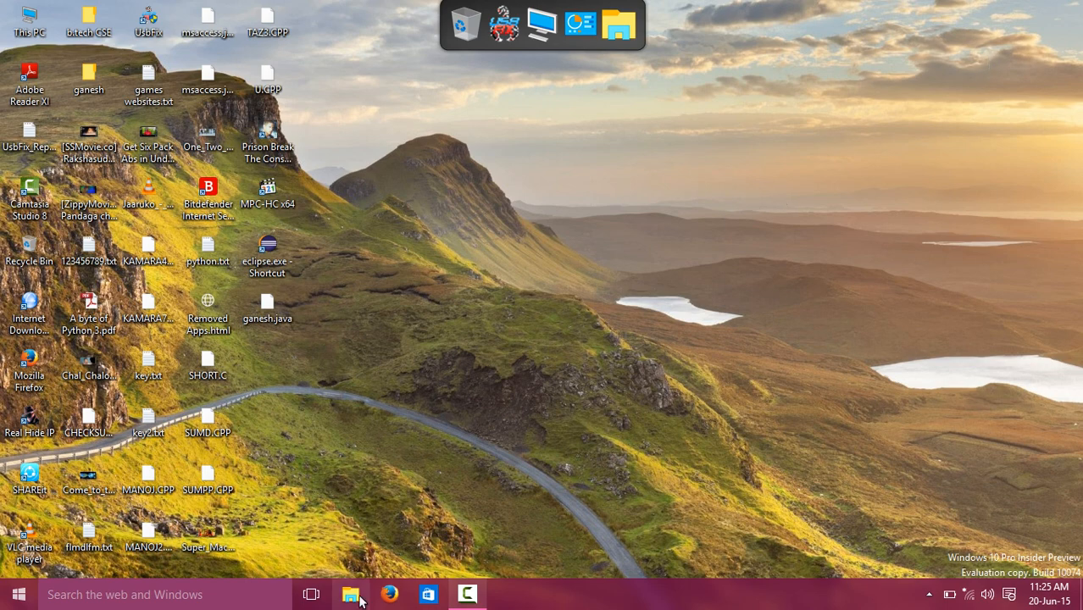
- Navigate to G: new soft > eclipse and select eclipse.exe
{"action": "left_click", "coordinate": [349, 594]}
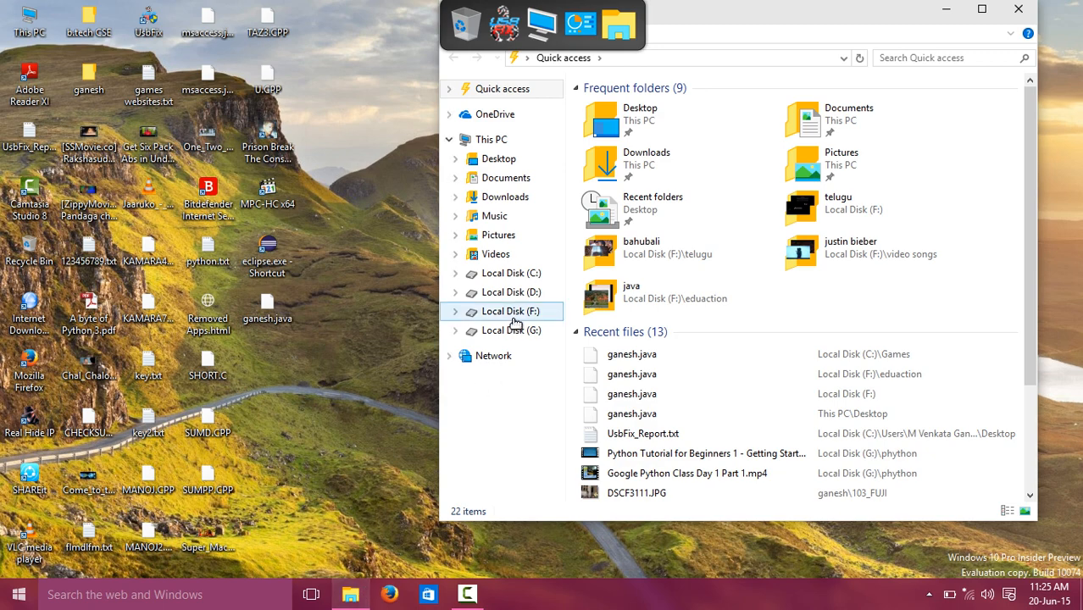
{"action": "left_click", "coordinate": [512, 330]}
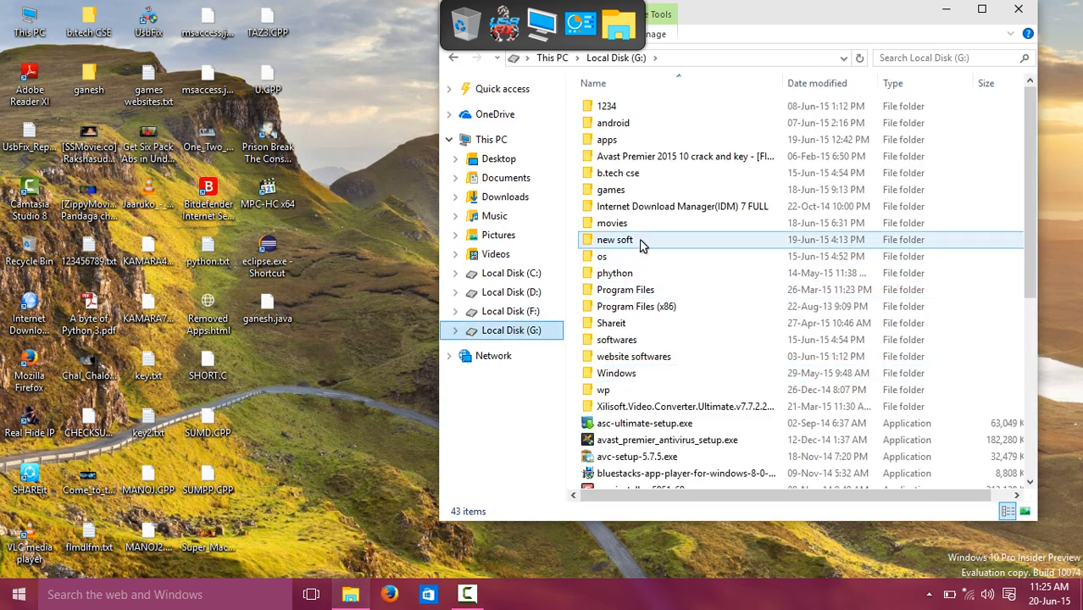
{"action": "double_click", "coordinate": [614, 240]}
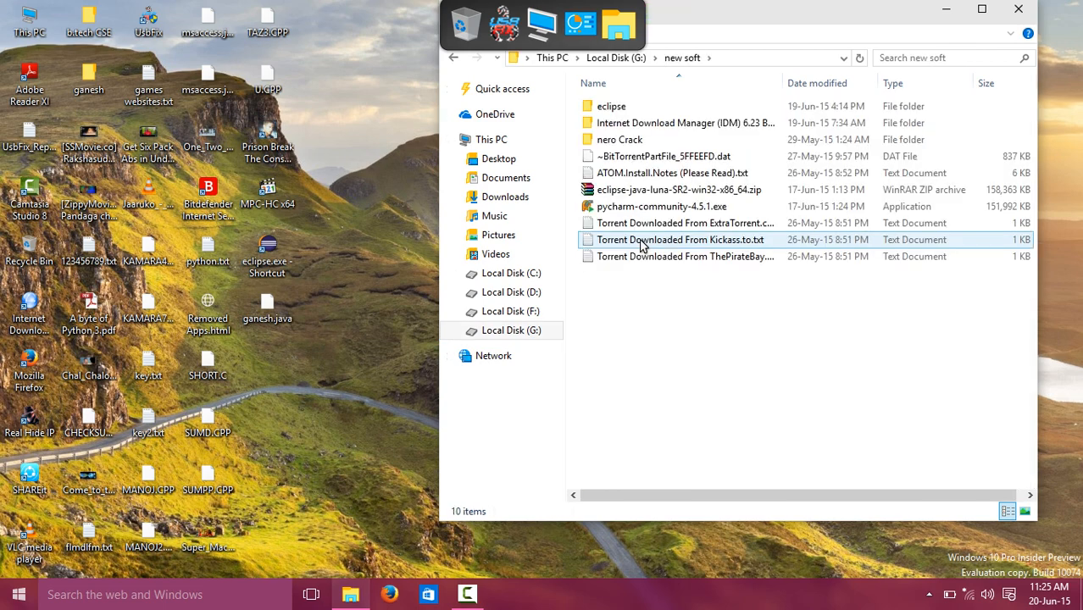
{"action": "mouse_move", "coordinate": [648, 190]}
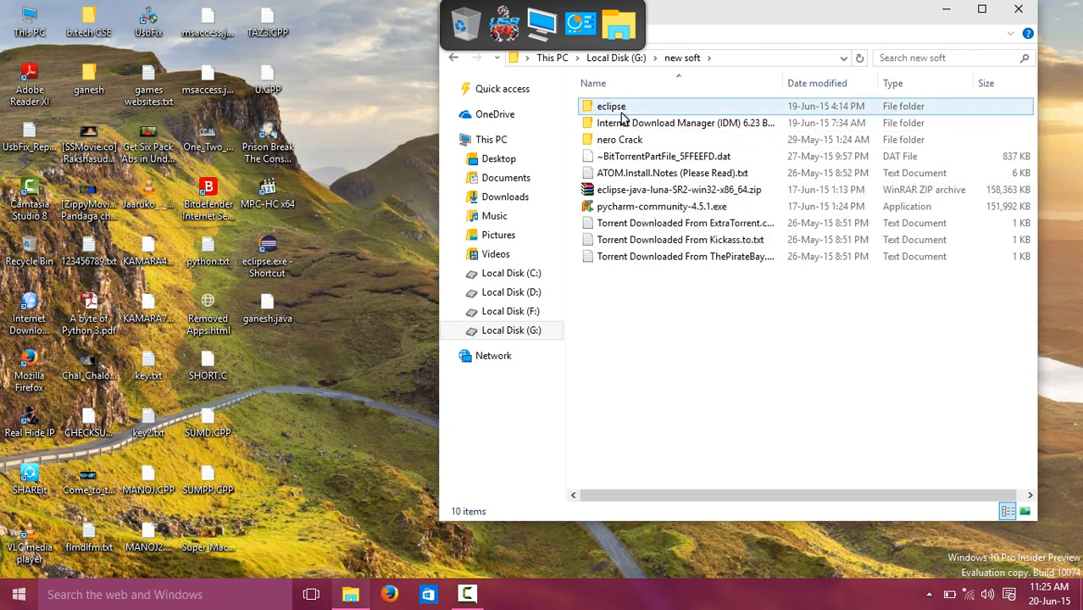
{"action": "double_click", "coordinate": [610, 105]}
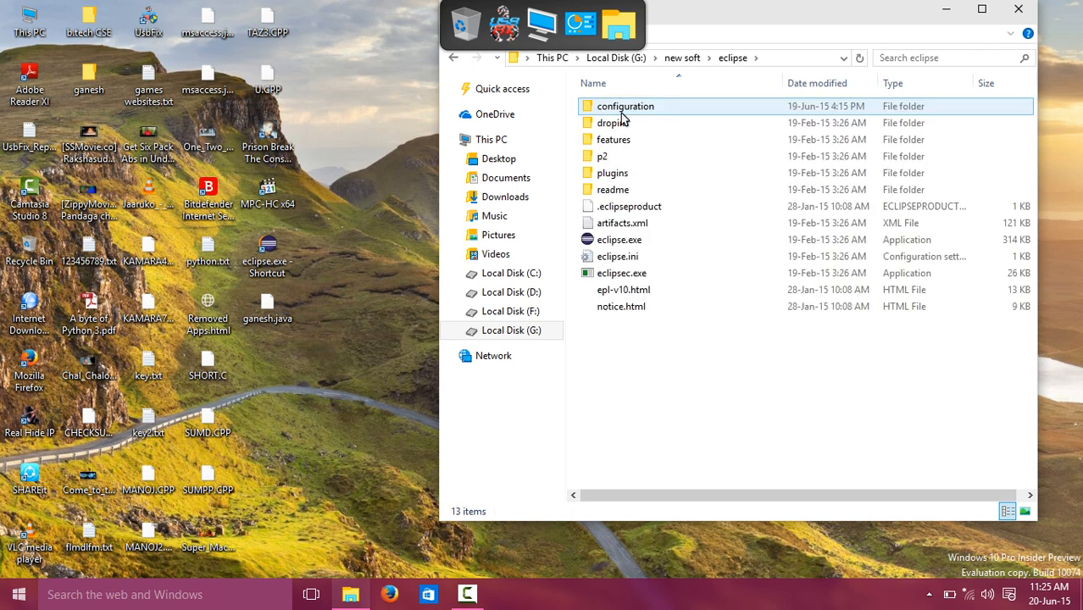
{"action": "left_click", "coordinate": [620, 241]}
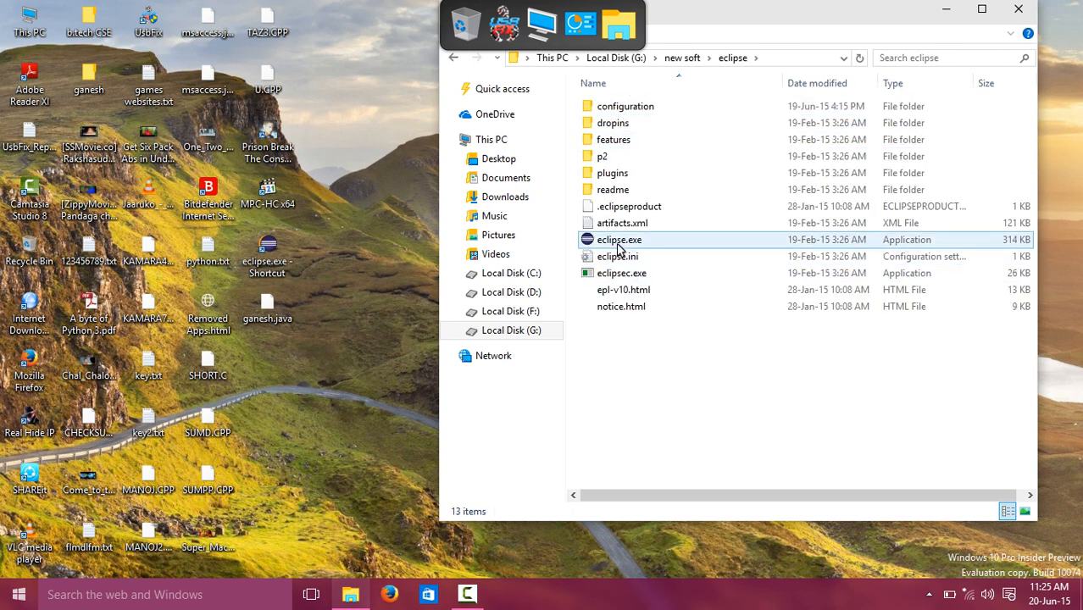
{"action": "left_click", "coordinate": [620, 241]}
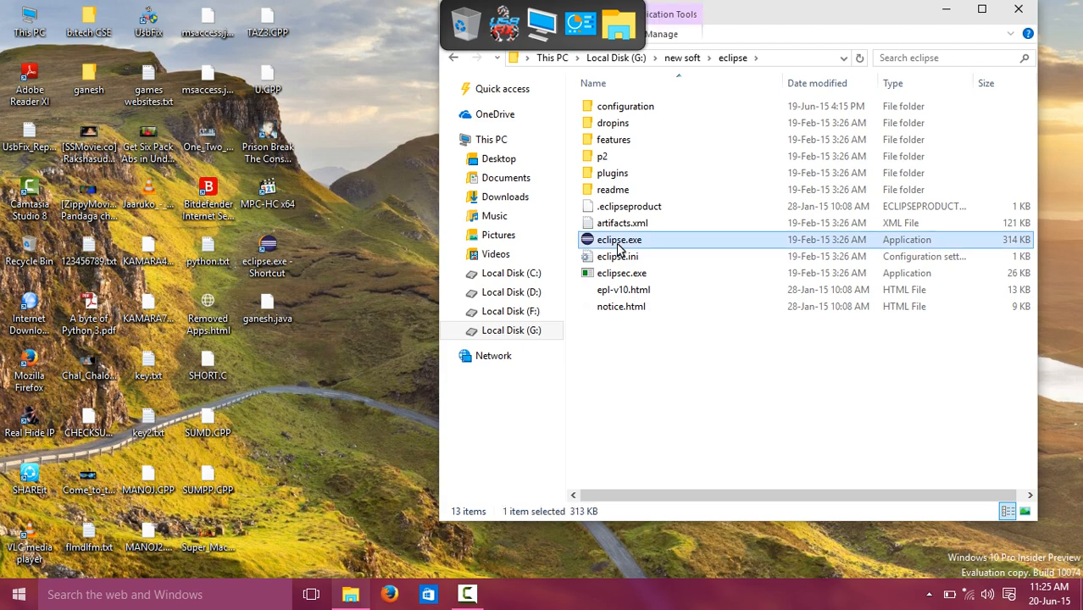
- Send eclipse.exe to the desktop as a shortcut, close Explorer and select the new shortcut
{"action": "right_click", "coordinate": [618, 241]}
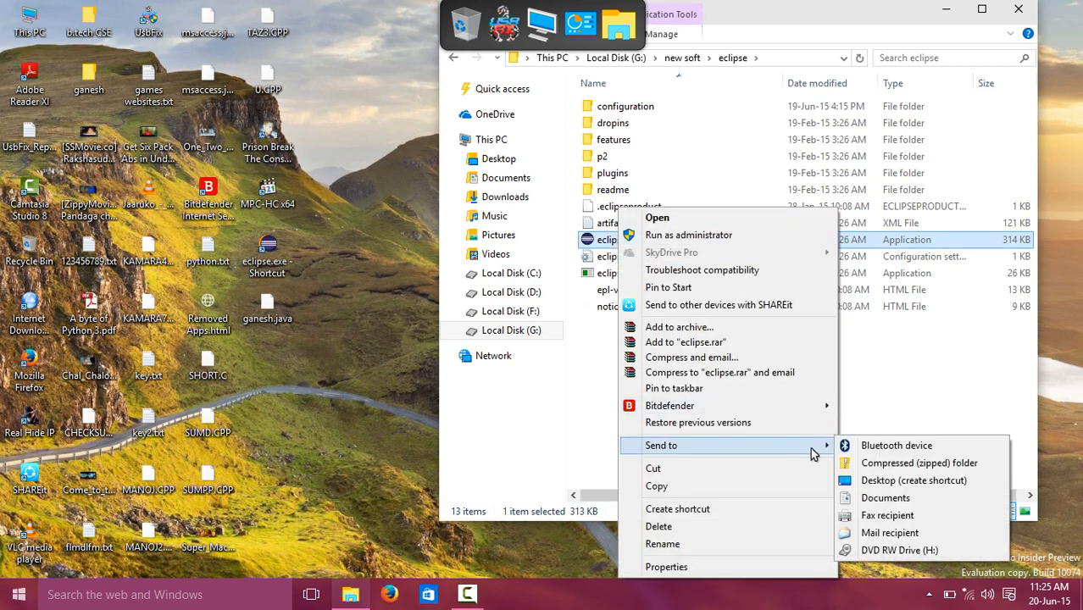
{"action": "mouse_move", "coordinate": [913, 482]}
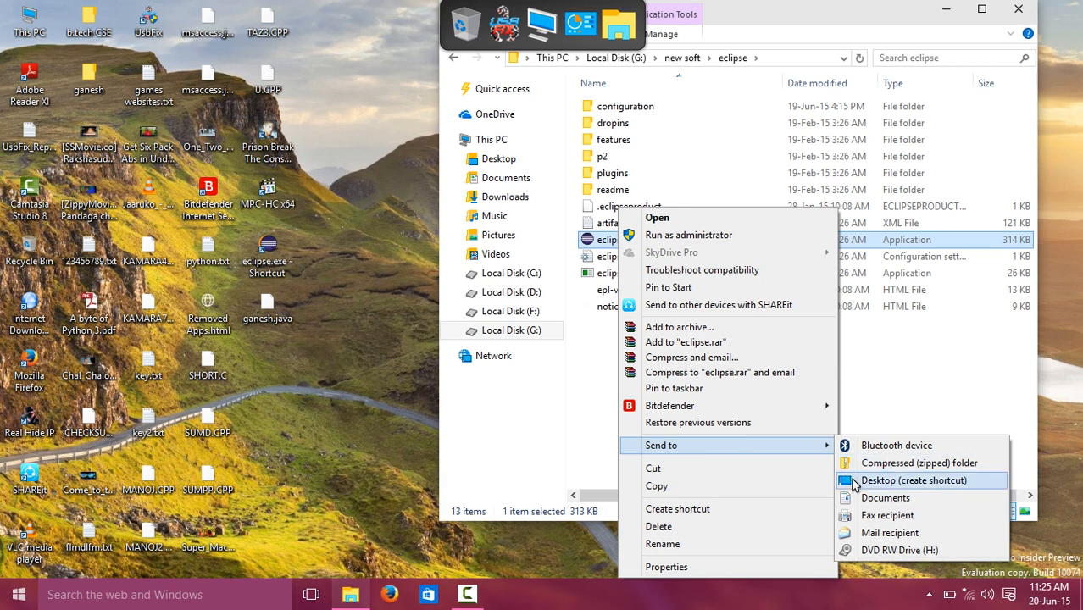
{"action": "left_click", "coordinate": [913, 481]}
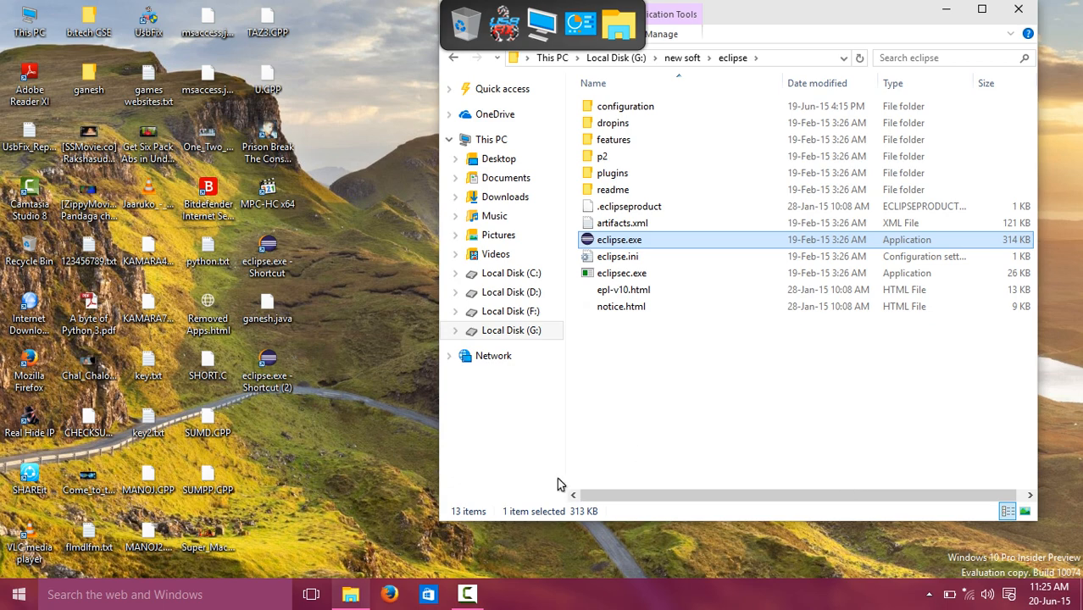
{"action": "left_click", "coordinate": [1016, 10]}
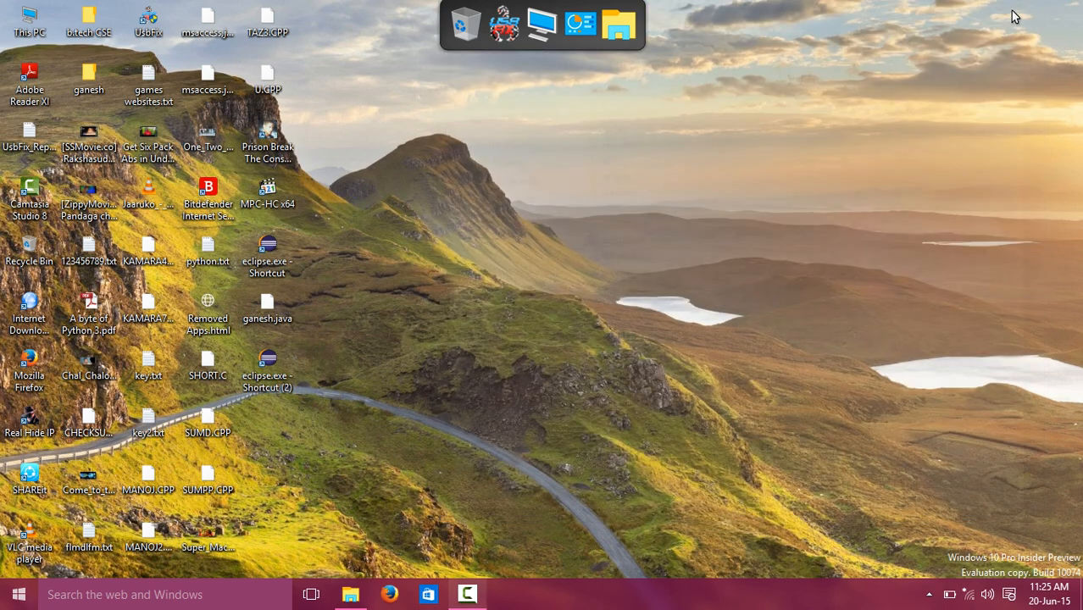
{"action": "left_click", "coordinate": [268, 369]}
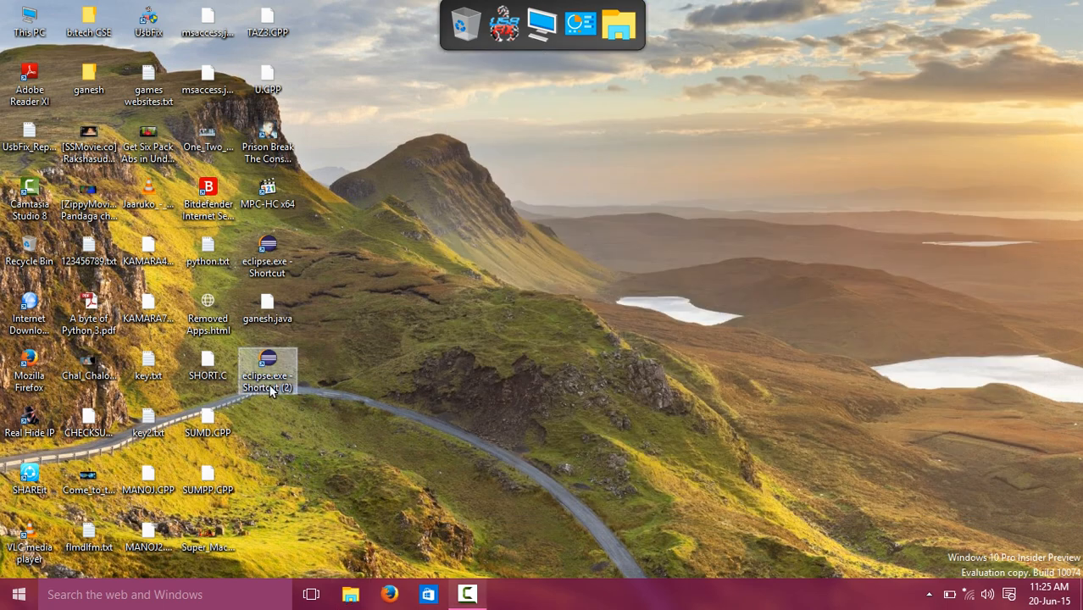
{"action": "left_click", "coordinate": [267, 373]}
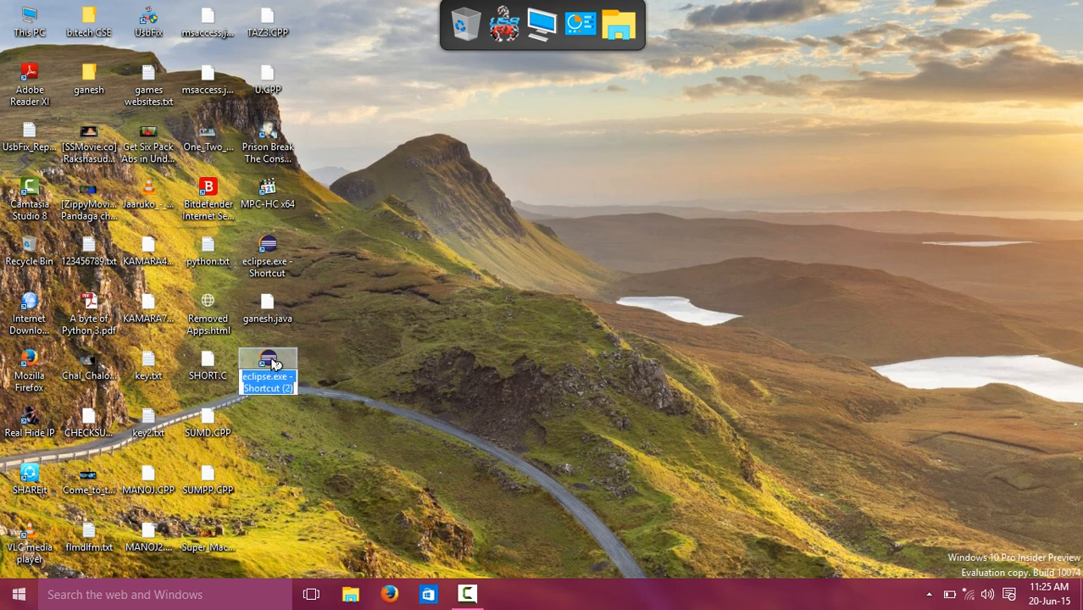
- Launch Eclipse from the shortcut and accept the suggested workspace, hitting the in-use error
{"action": "double_click", "coordinate": [268, 360]}
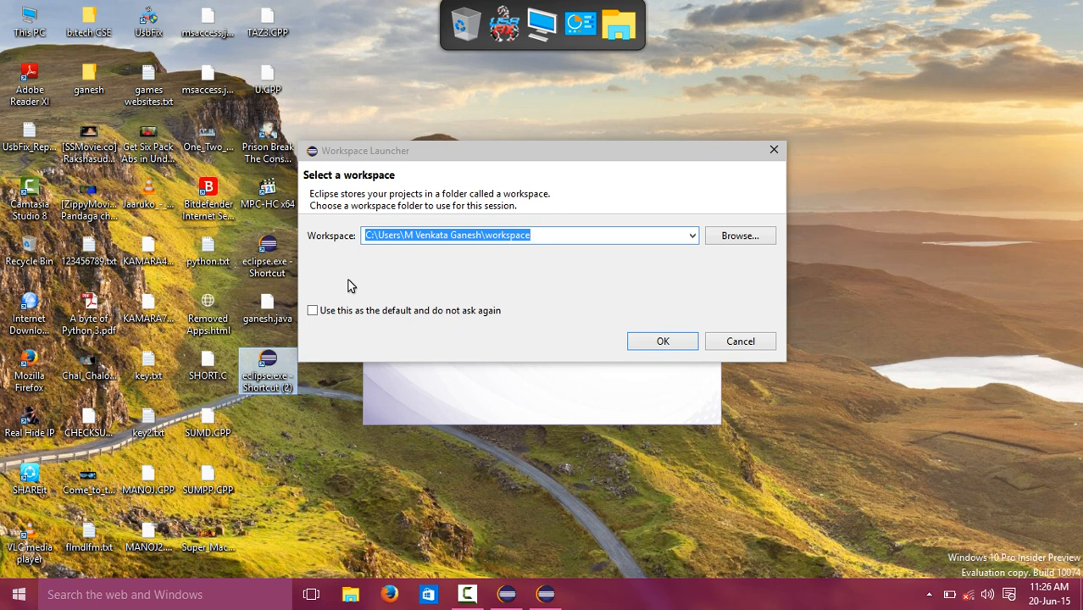
{"action": "left_click", "coordinate": [663, 341]}
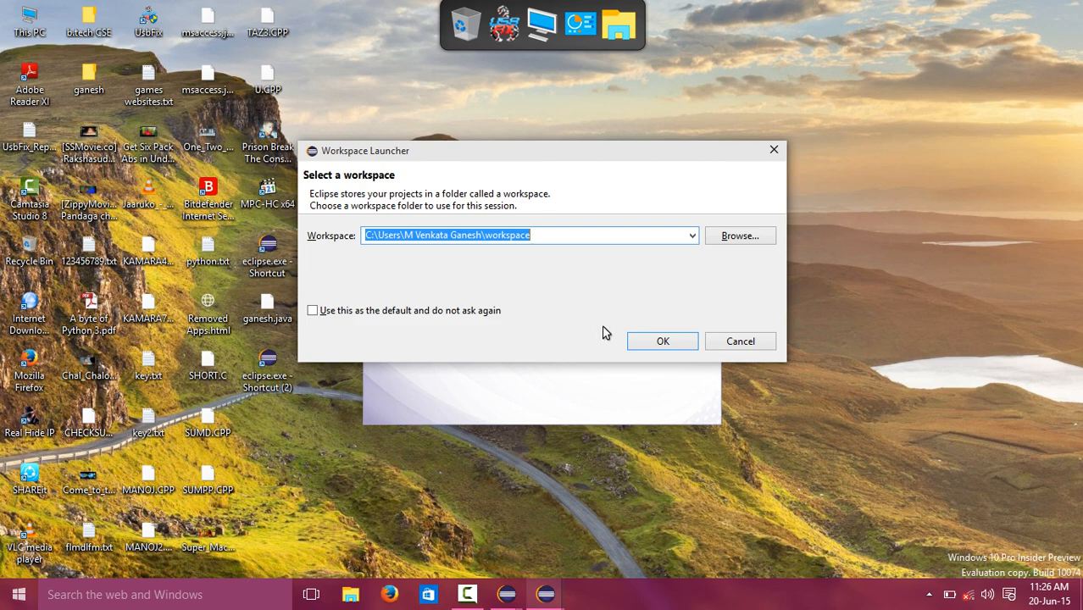
{"action": "left_click", "coordinate": [662, 340]}
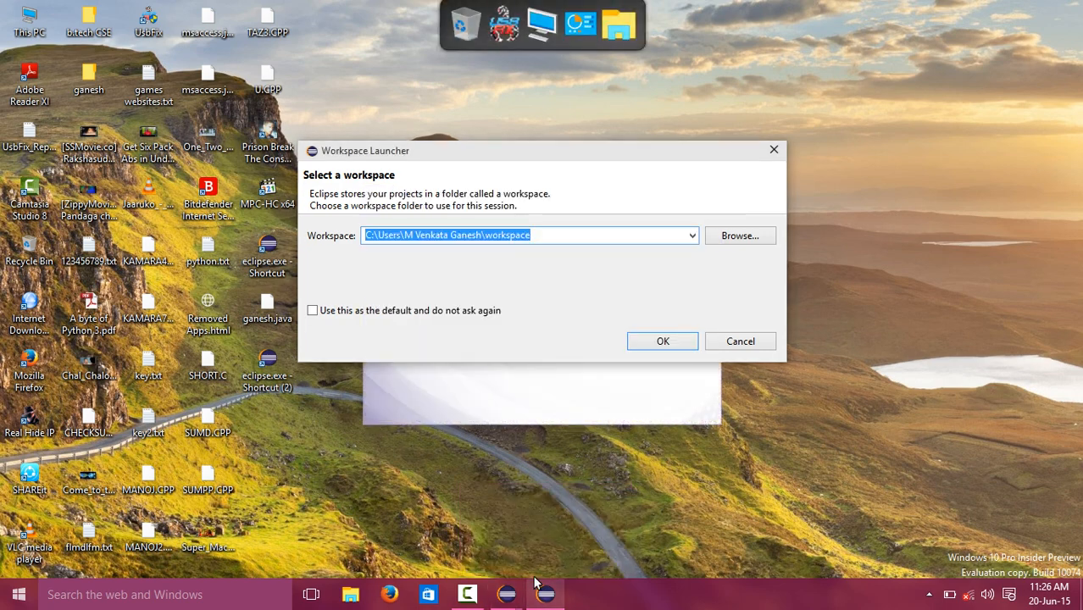
{"action": "left_click", "coordinate": [663, 340]}
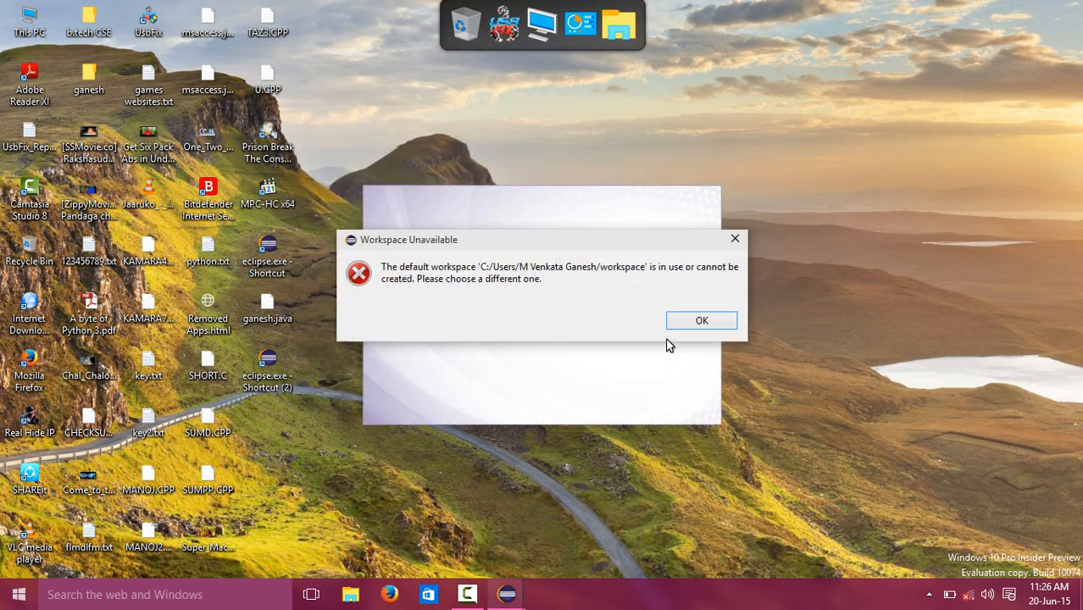
{"action": "left_click", "coordinate": [702, 321]}
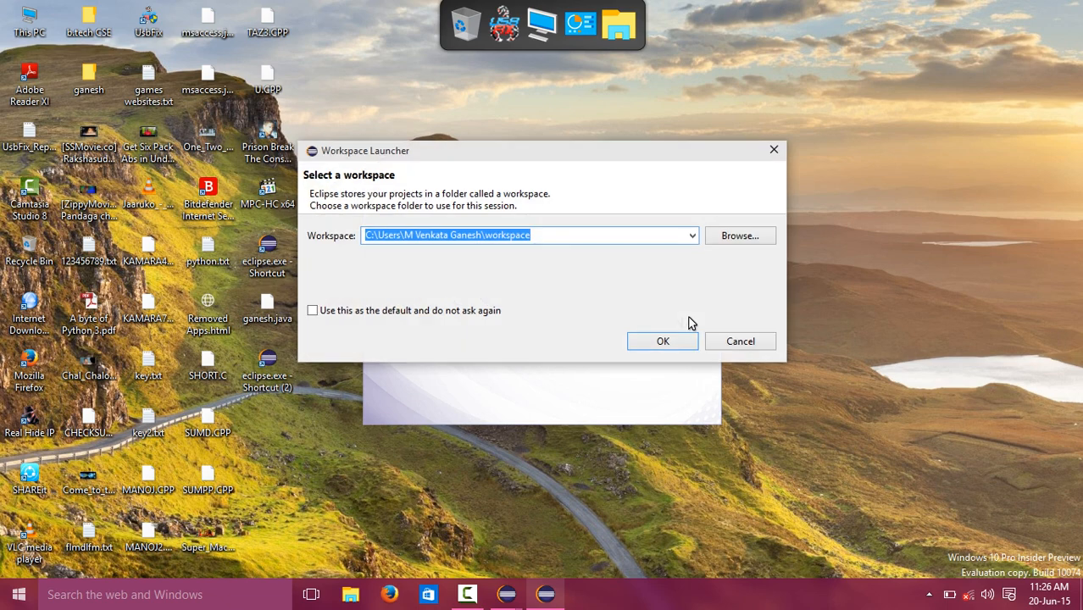
- Dismiss the workspace-in-use errors and retry until the default workspace is accepted
{"action": "left_click", "coordinate": [663, 341]}
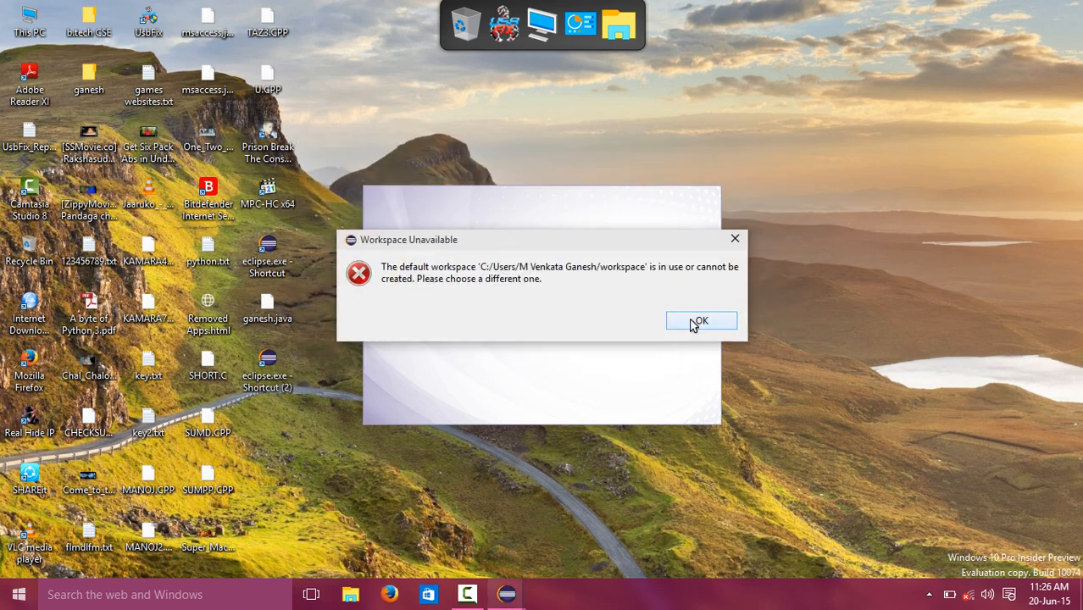
{"action": "left_click", "coordinate": [702, 320]}
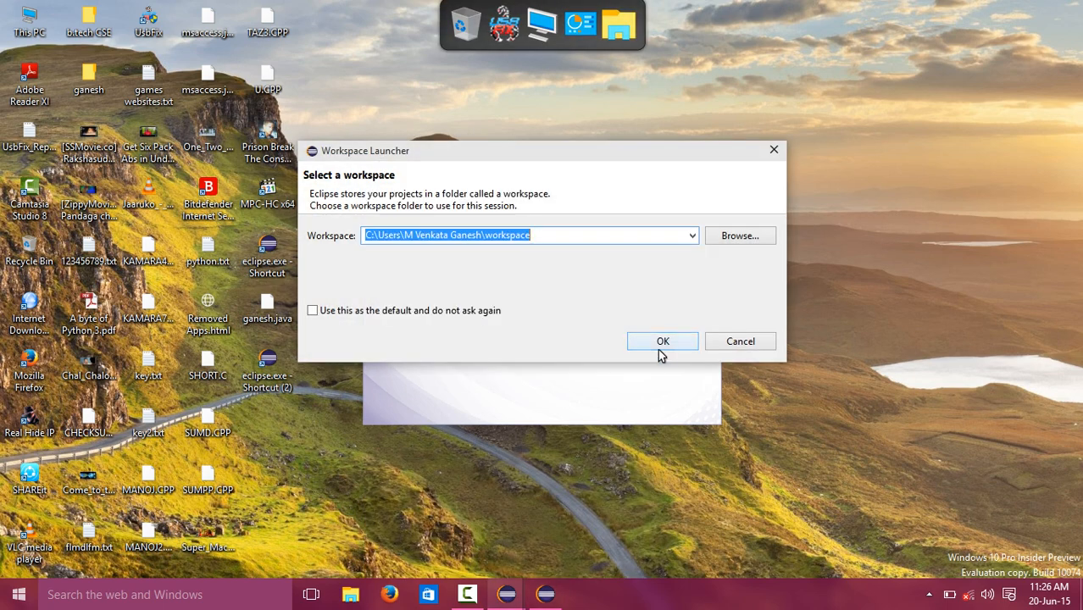
{"action": "left_click", "coordinate": [663, 341]}
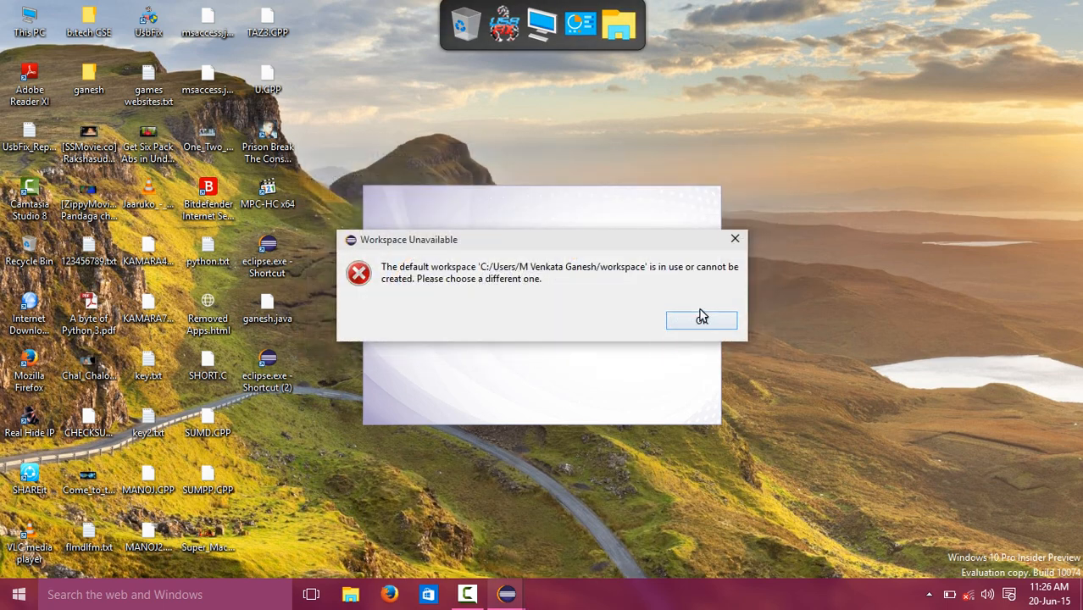
{"action": "left_click", "coordinate": [702, 321]}
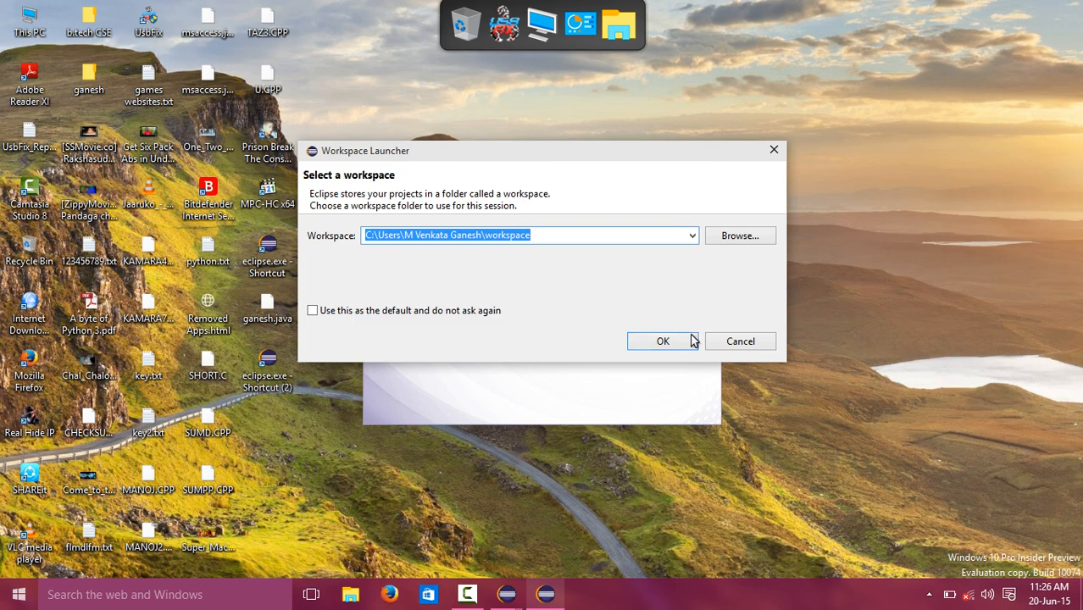
{"action": "left_click", "coordinate": [663, 340]}
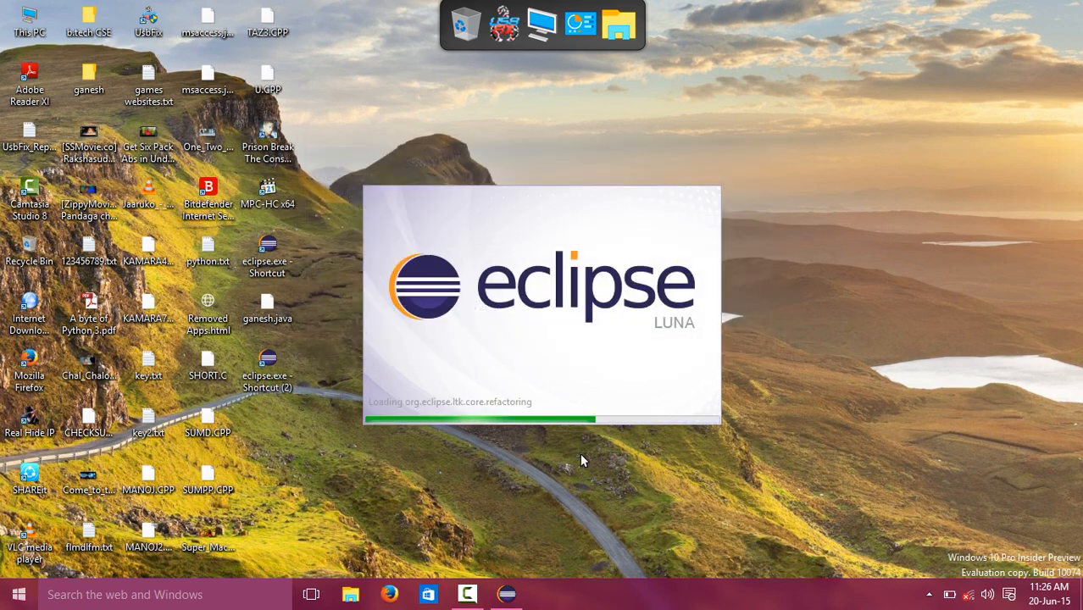
- Wait for the workbench to load with naresh.java and the Hello World SWT guide
{"action": "right_click", "coordinate": [583, 461]}
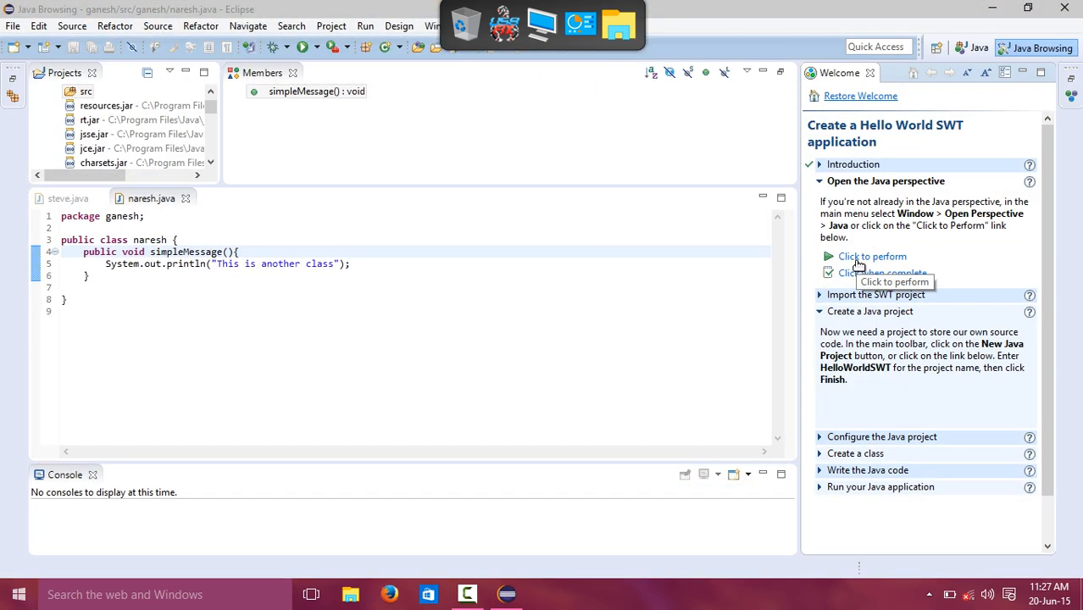
{"action": "left_click", "coordinate": [871, 255]}
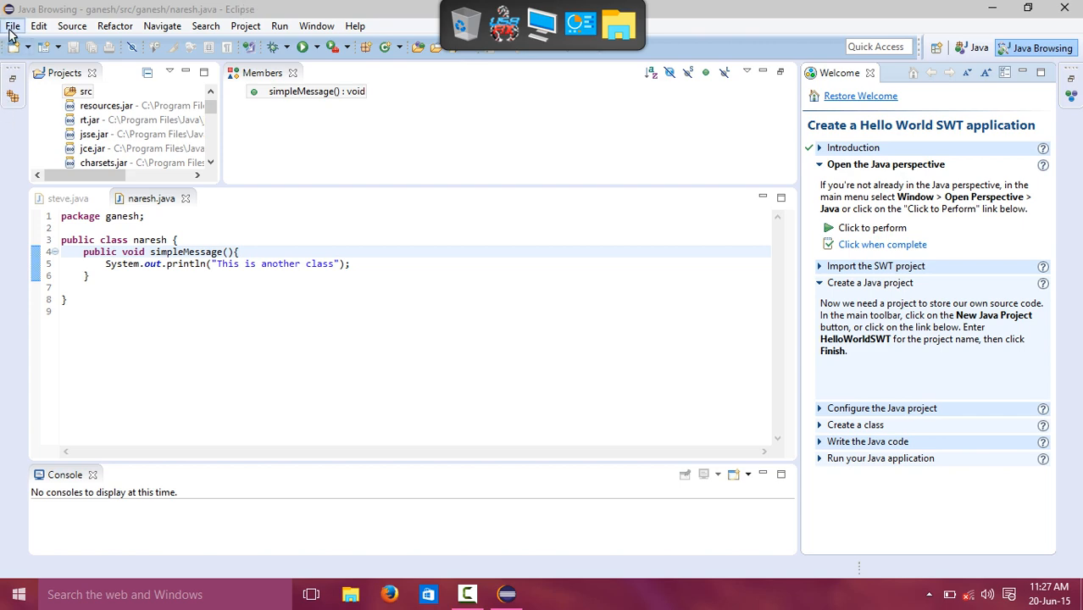
- Create a new Java project named simple via File > New and select it
{"action": "left_click", "coordinate": [13, 26]}
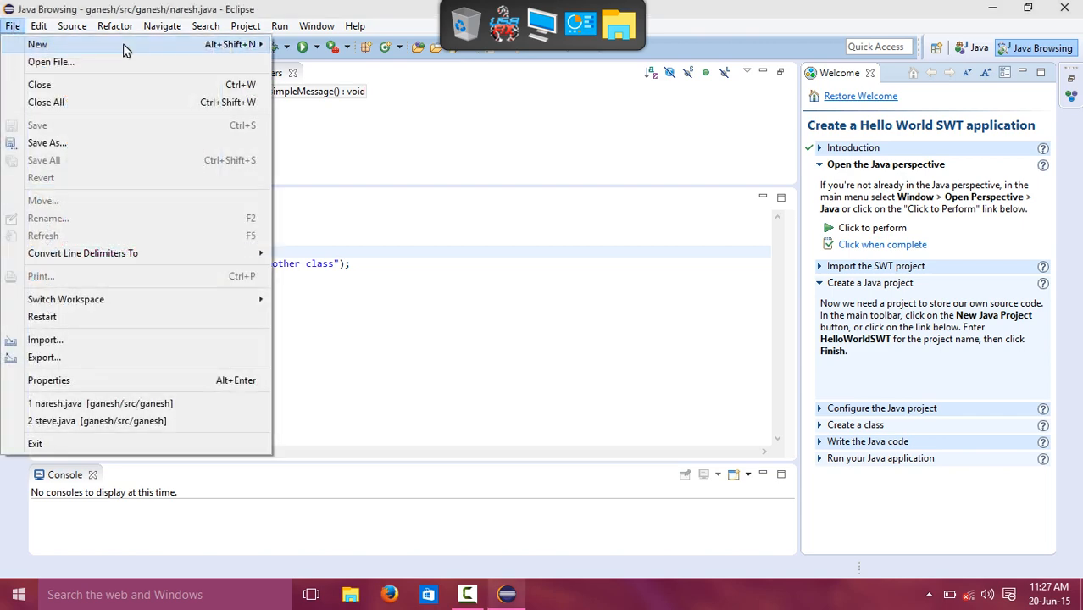
{"action": "left_click", "coordinate": [37, 44]}
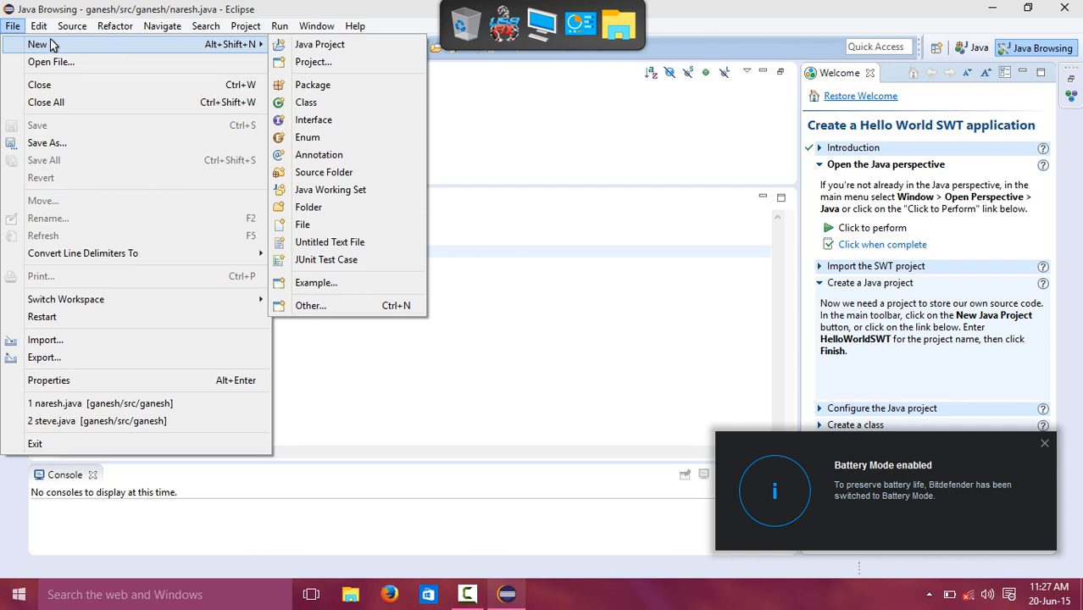
{"action": "mouse_move", "coordinate": [215, 48]}
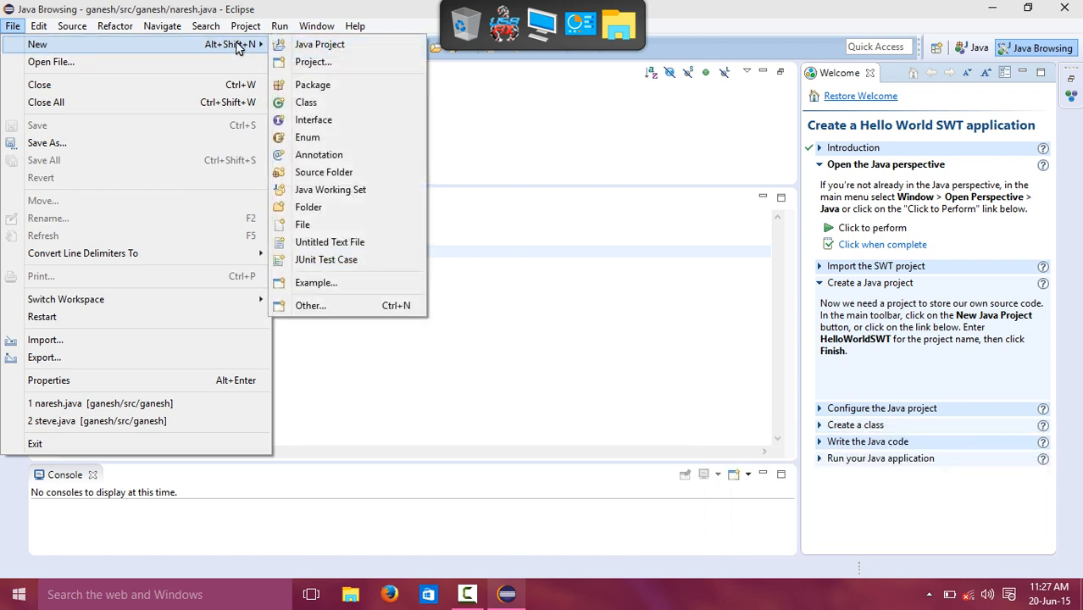
{"action": "mouse_move", "coordinate": [319, 44]}
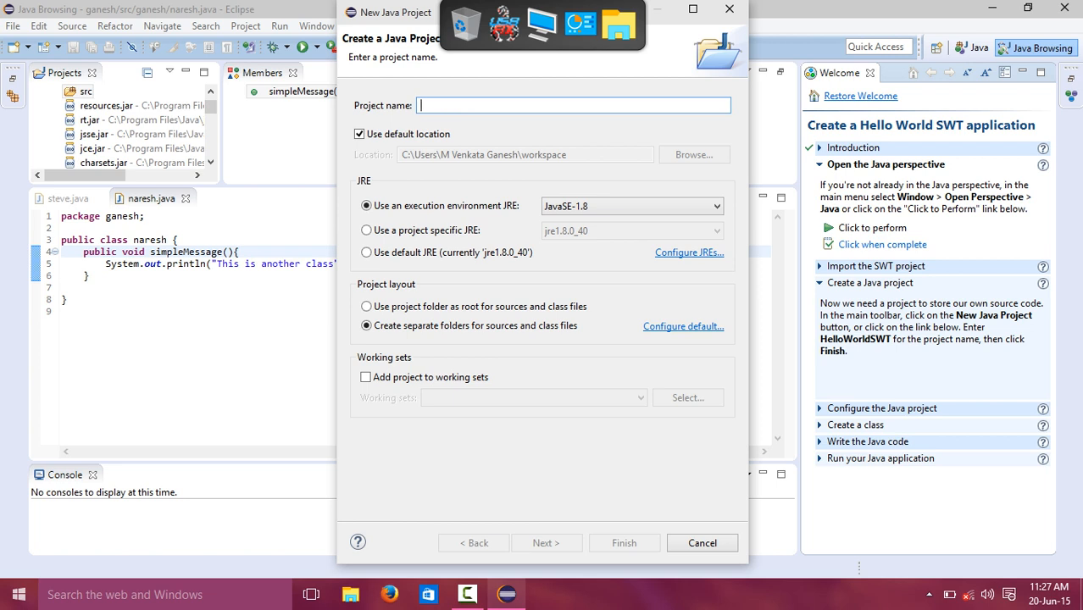
{"action": "type", "text": "simple"}
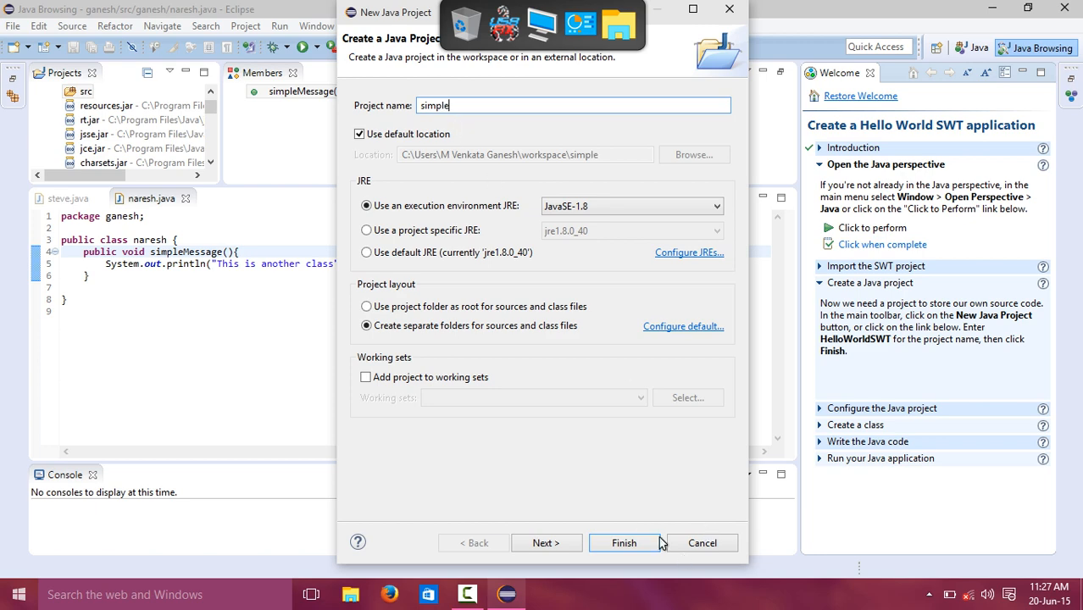
{"action": "left_click", "coordinate": [624, 542]}
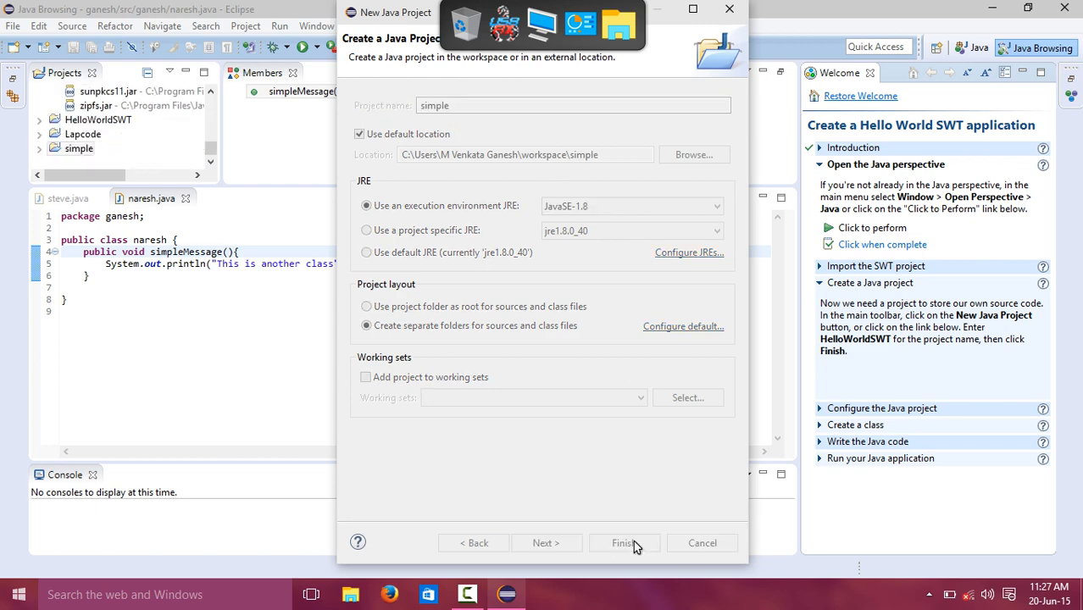
{"action": "left_click", "coordinate": [623, 542]}
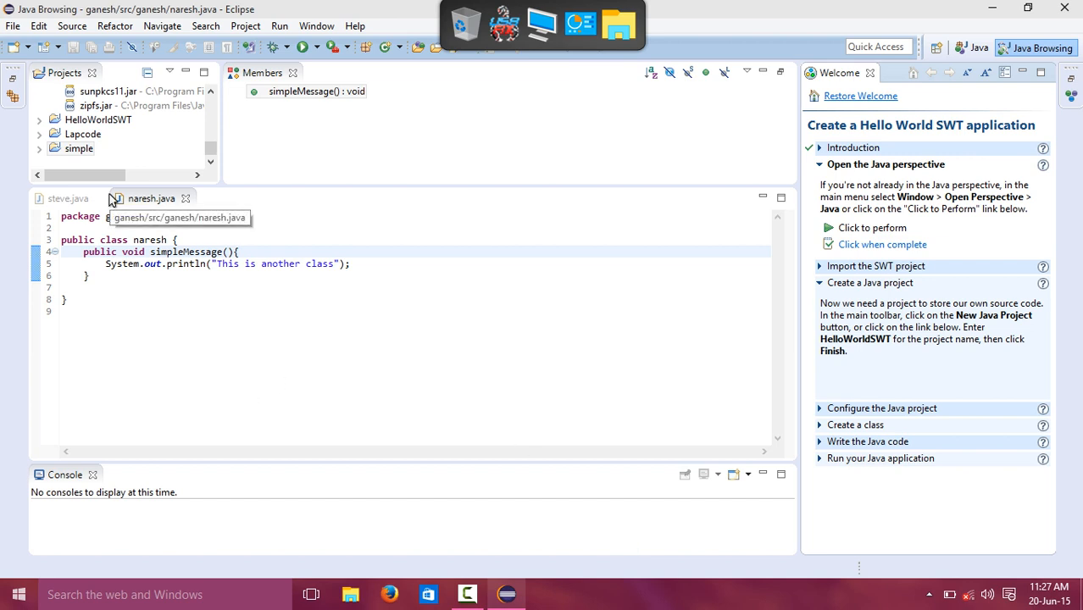
{"action": "left_click", "coordinate": [78, 149]}
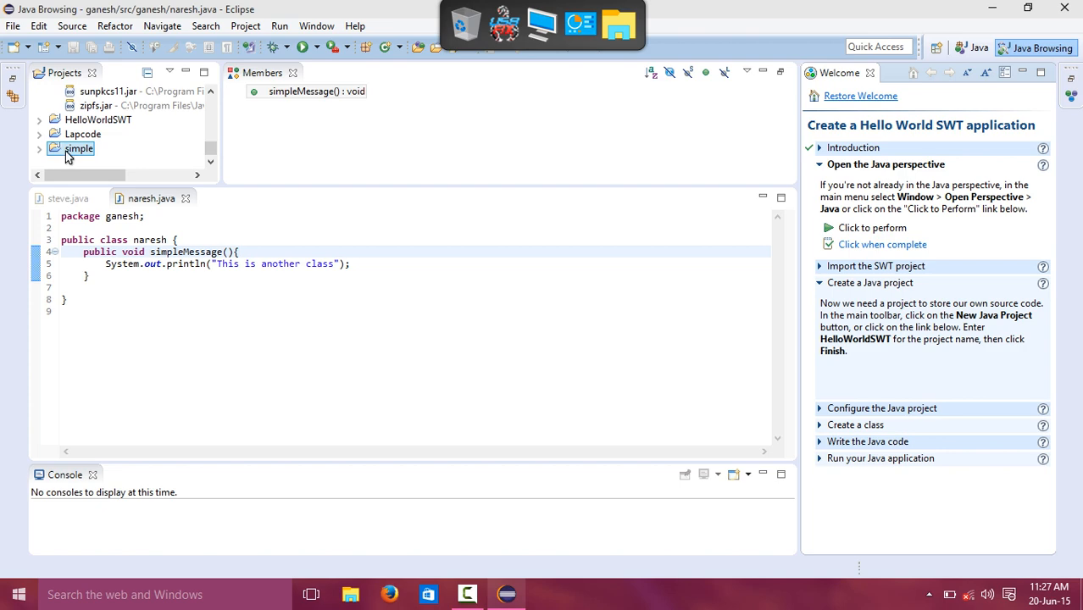
- Start the New Java Class wizard from the simple project's context menu
{"action": "right_click", "coordinate": [78, 149]}
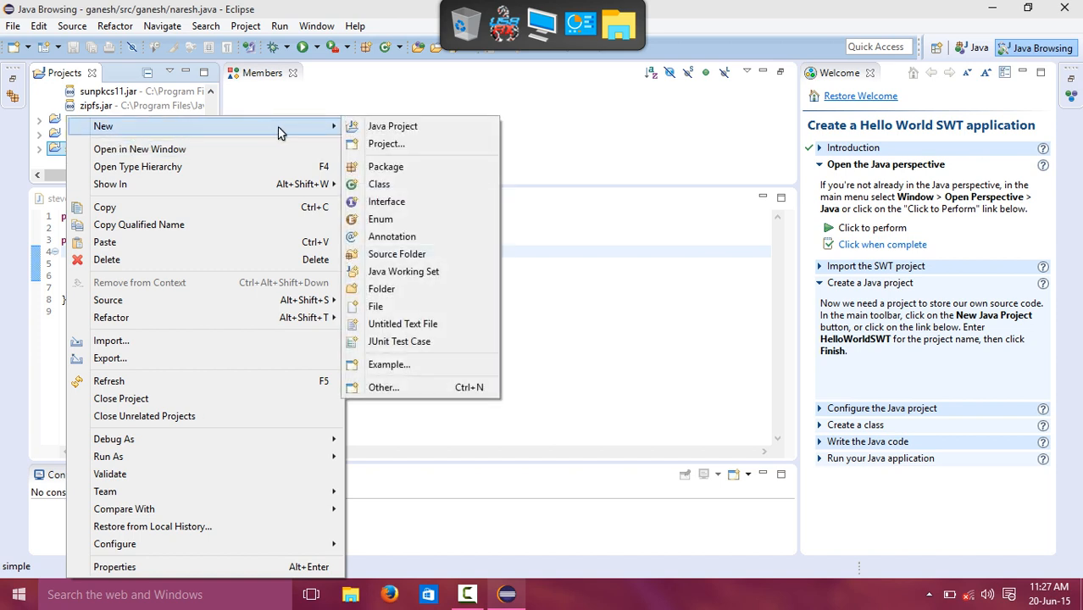
{"action": "mouse_move", "coordinate": [319, 132]}
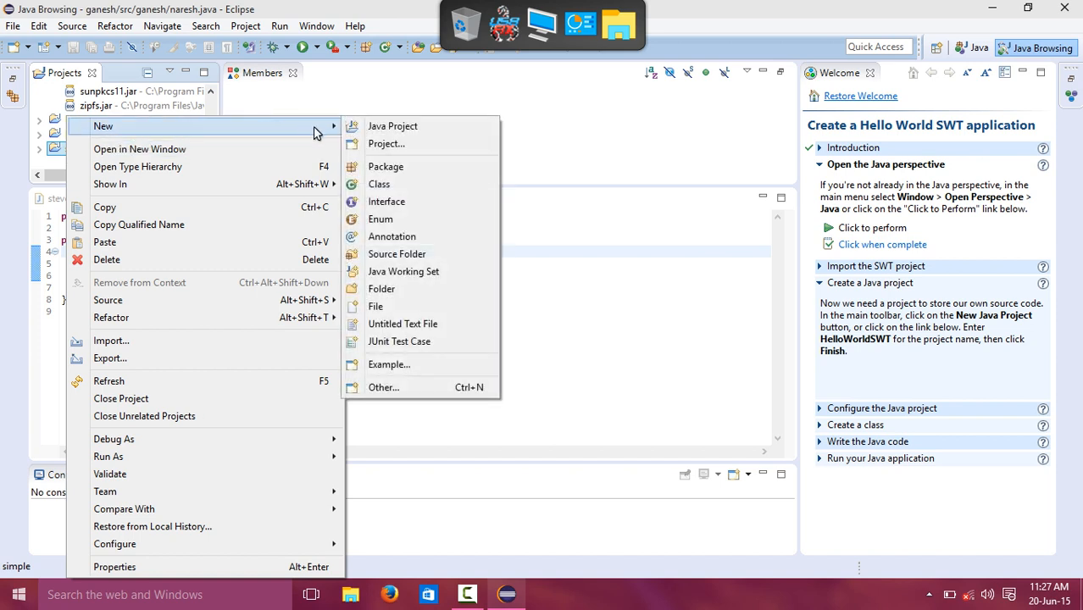
{"action": "mouse_move", "coordinate": [342, 133]}
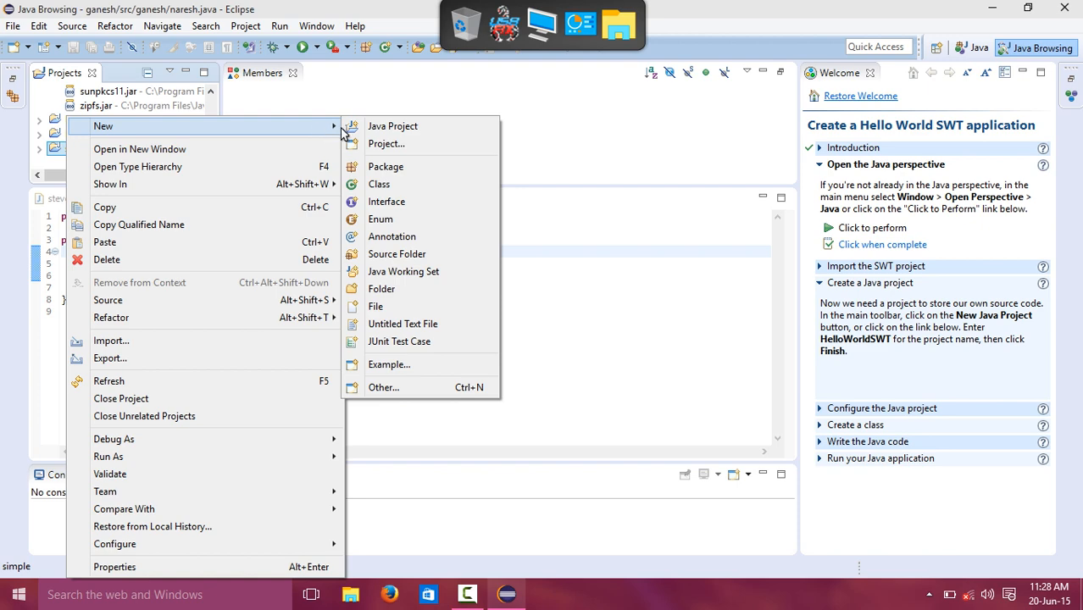
{"action": "mouse_move", "coordinate": [380, 184]}
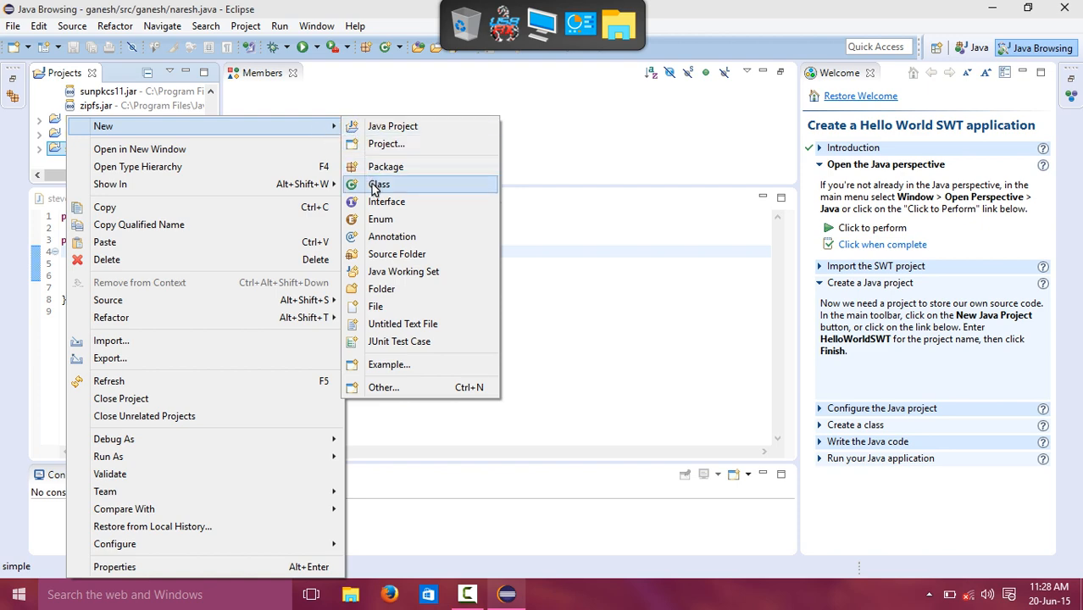
{"action": "left_click", "coordinate": [379, 183]}
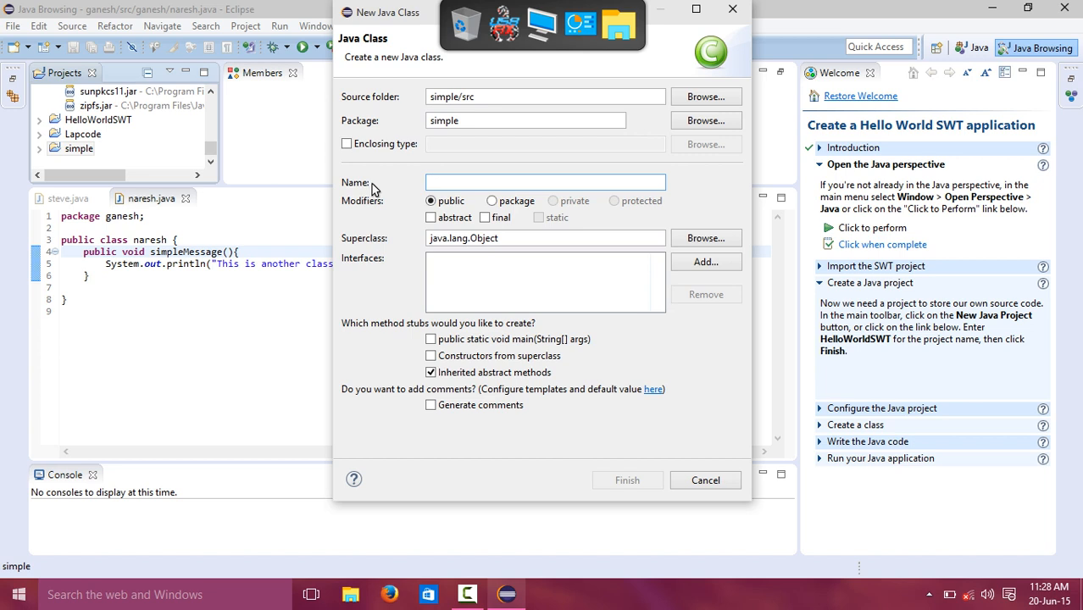
- Create the class named 'job' in package simple and finish the wizard
{"action": "type", "text": "job"}
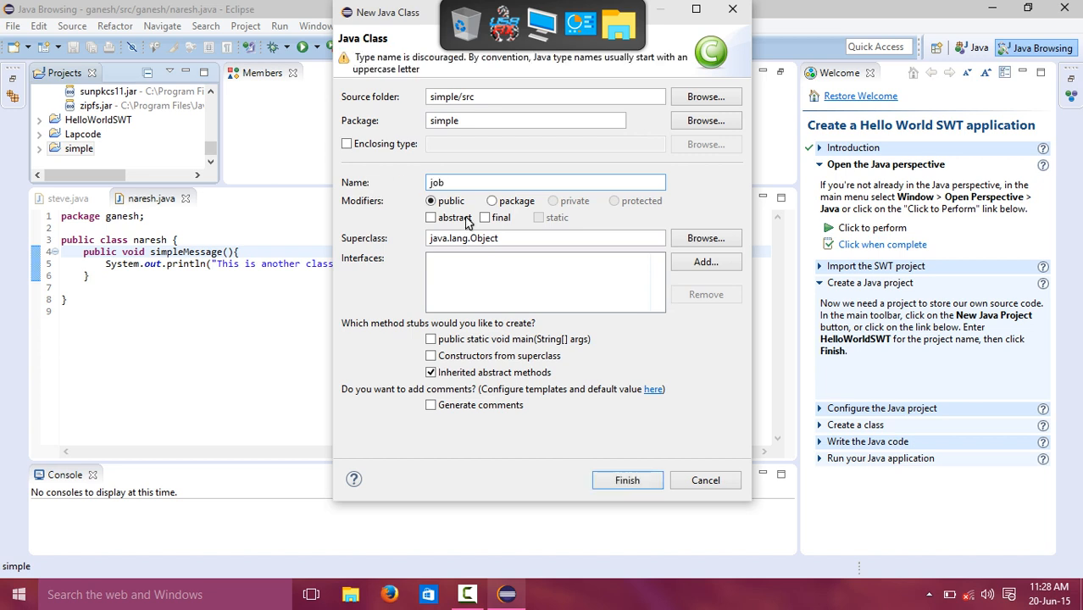
{"action": "left_click", "coordinate": [628, 480]}
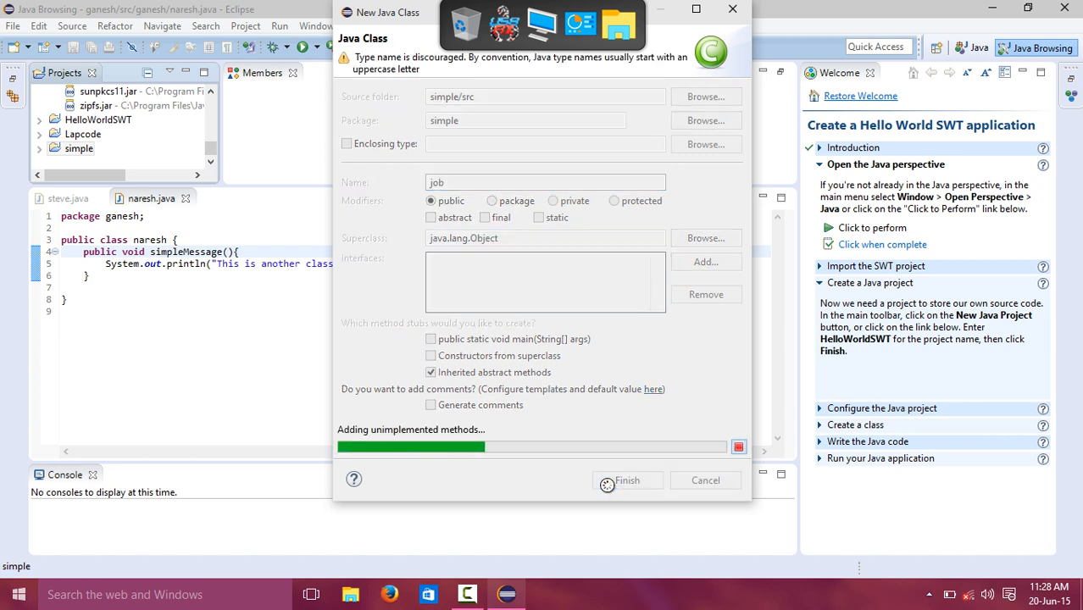
{"action": "left_click", "coordinate": [627, 481]}
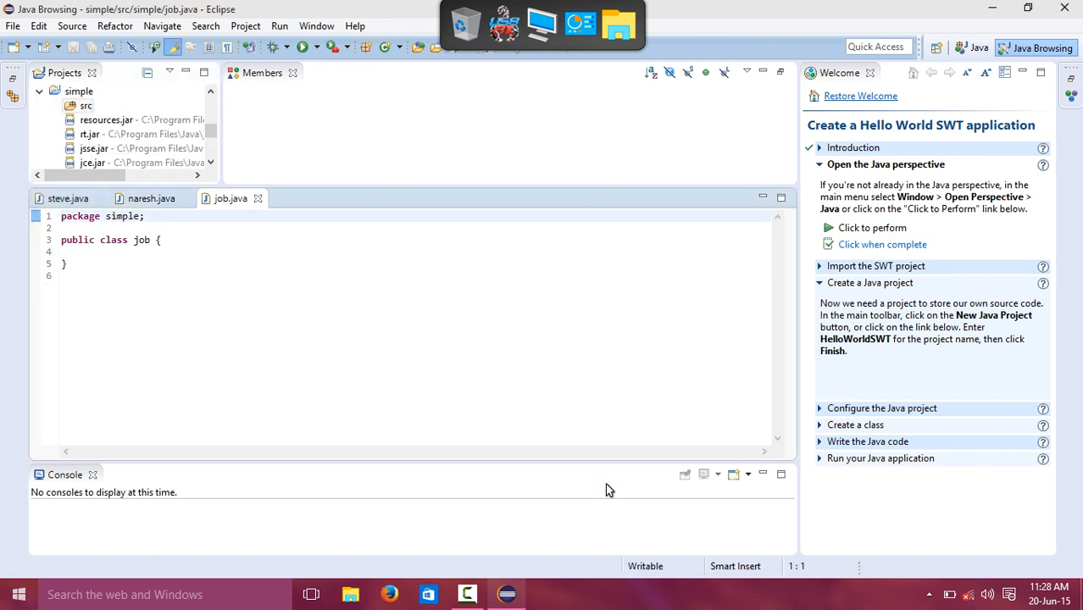
- Place the cursor inside the job class body and add a blank line there
{"action": "left_click", "coordinate": [400, 360]}
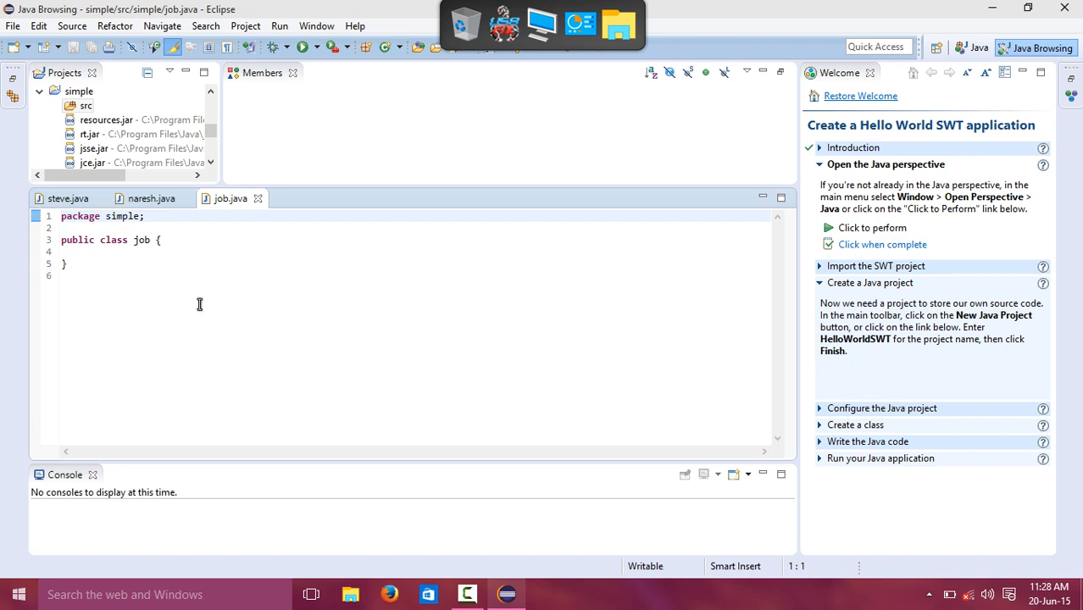
{"action": "left_click", "coordinate": [78, 92]}
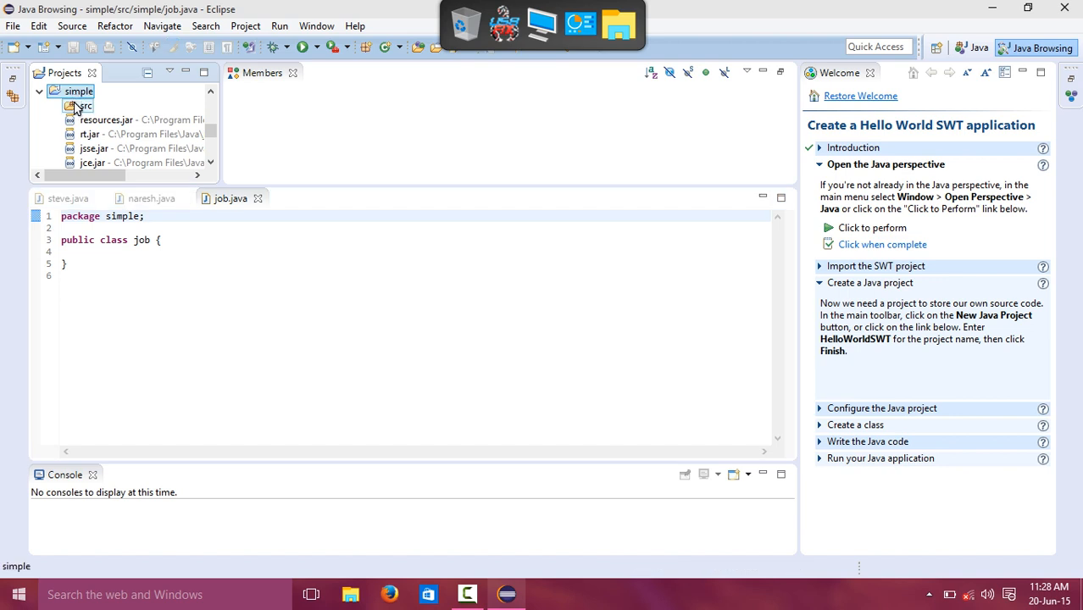
{"action": "left_click", "coordinate": [83, 105]}
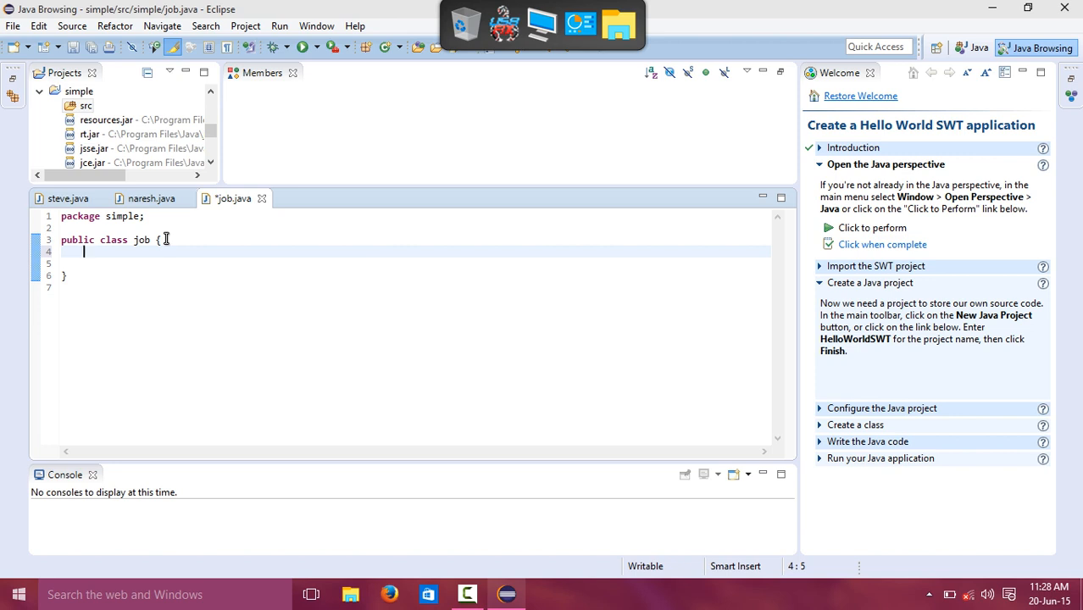
- Write public static void main(String args[]){} inside the job class body
{"action": "type", "text": "public"}
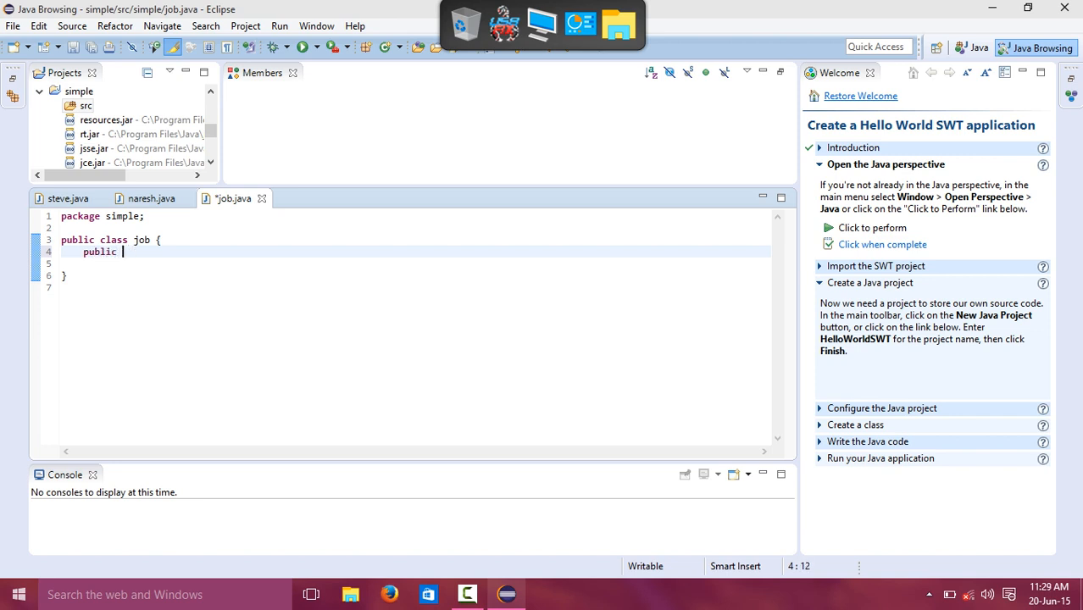
{"action": "type", "text": "stat"}
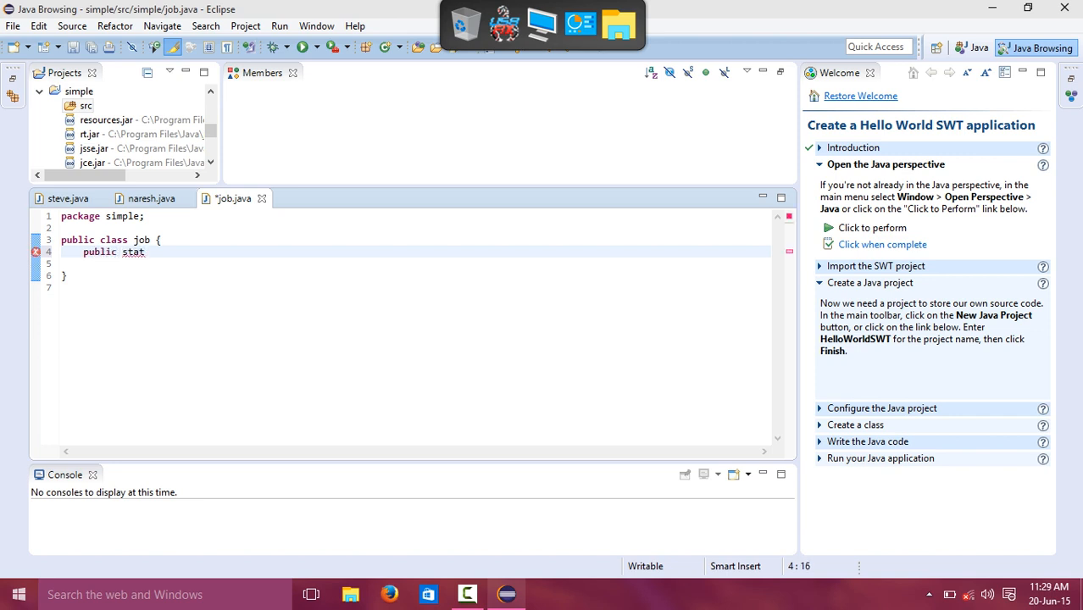
{"action": "type", "text": "ic void"}
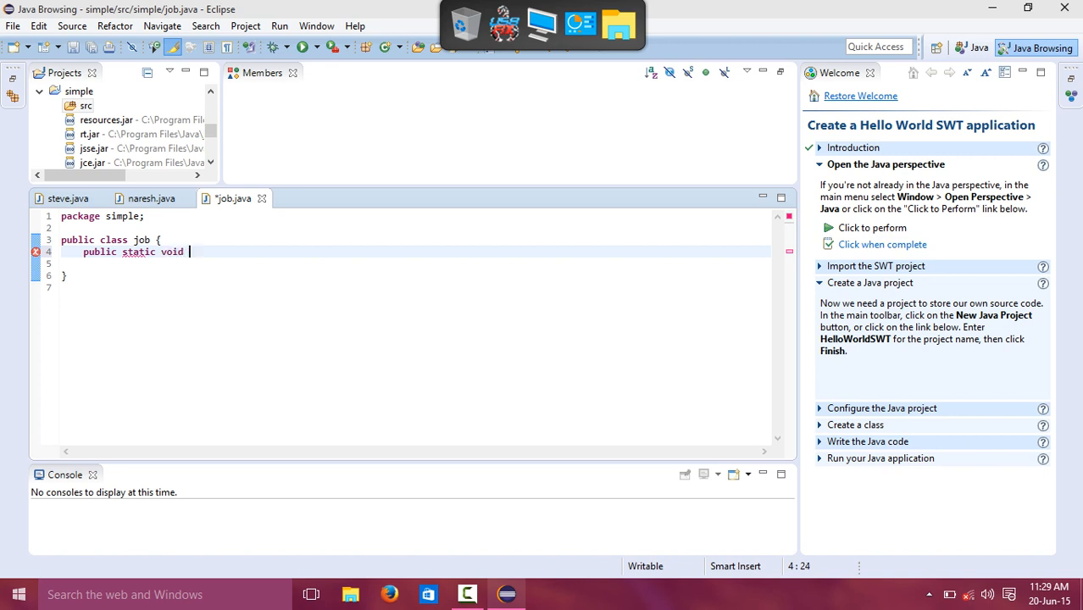
{"action": "type", "text": "main"}
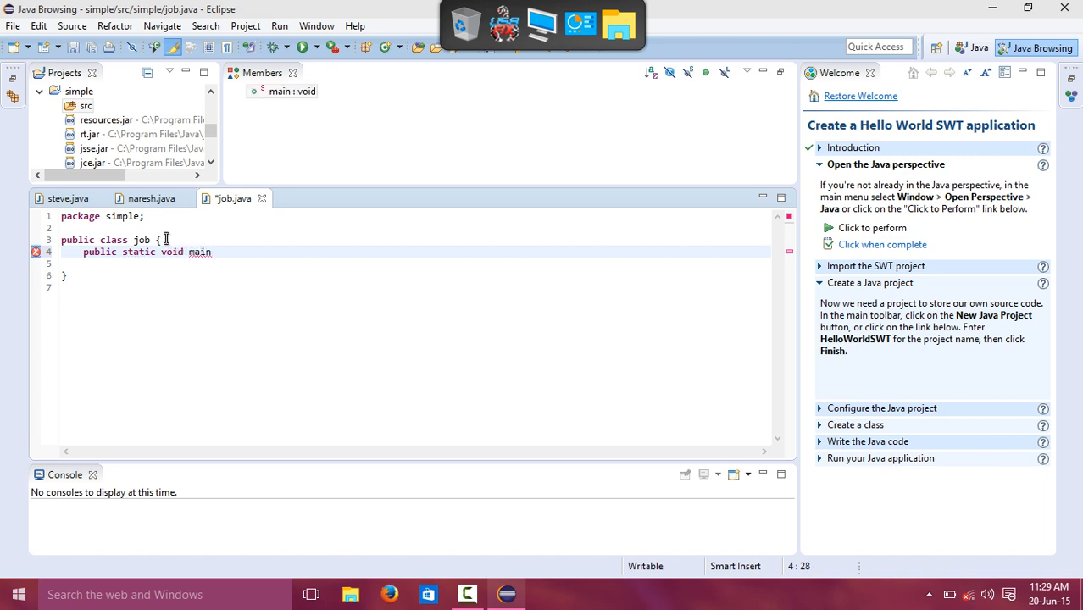
{"action": "type", "text": "(String"}
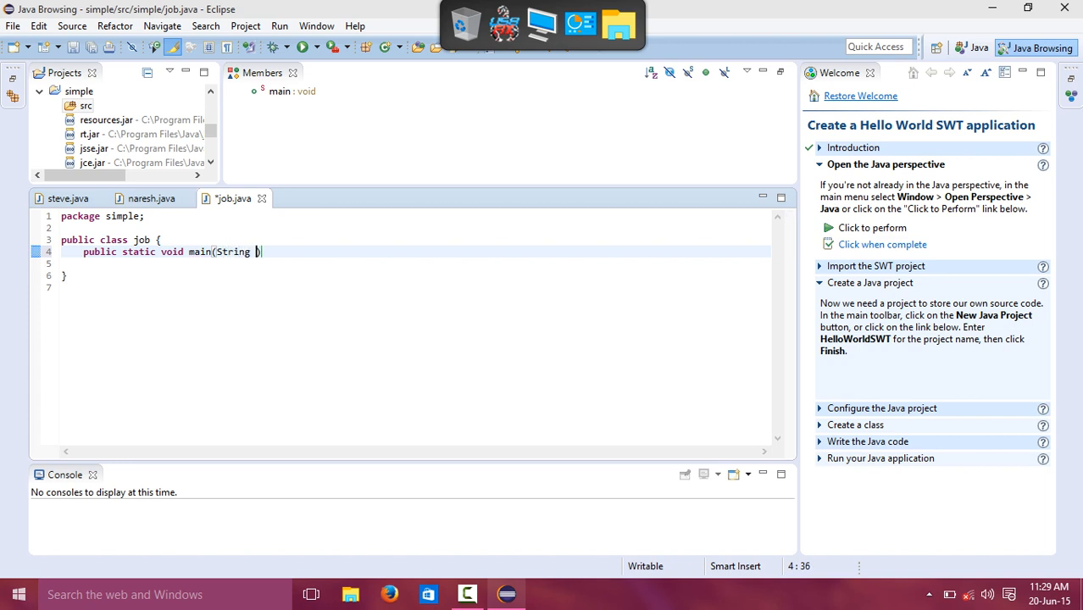
{"action": "type", "text": "arg"}
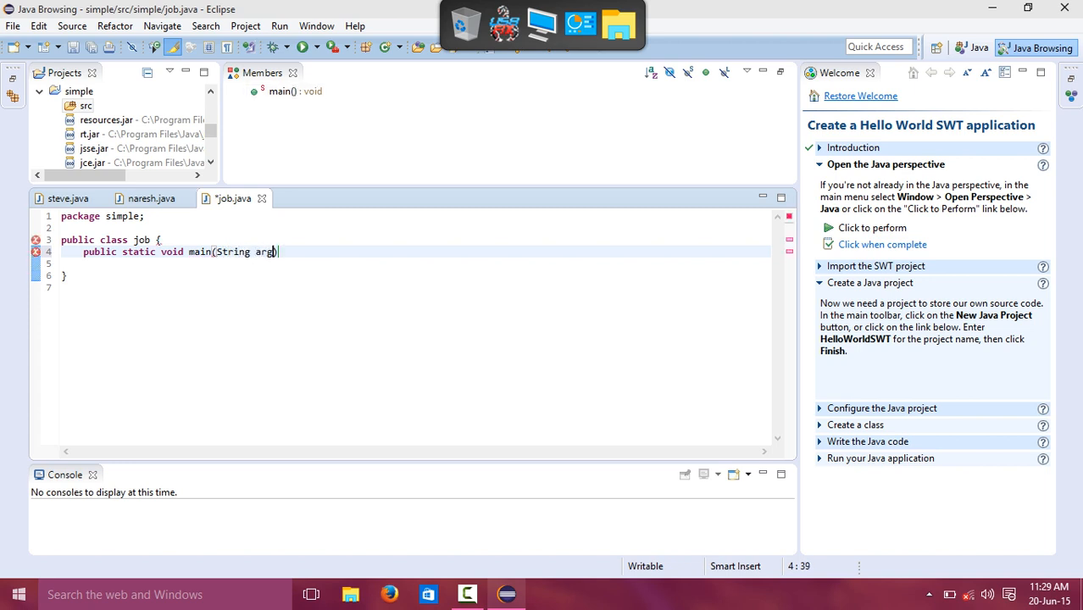
{"action": "type", "text": "s"}
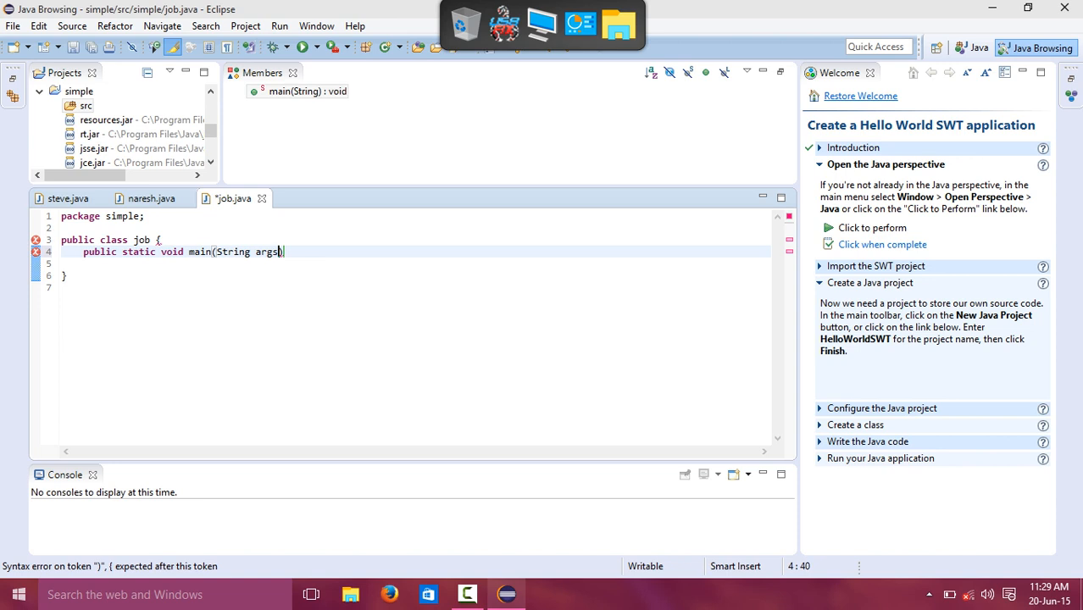
{"action": "type", "text": "[]"}
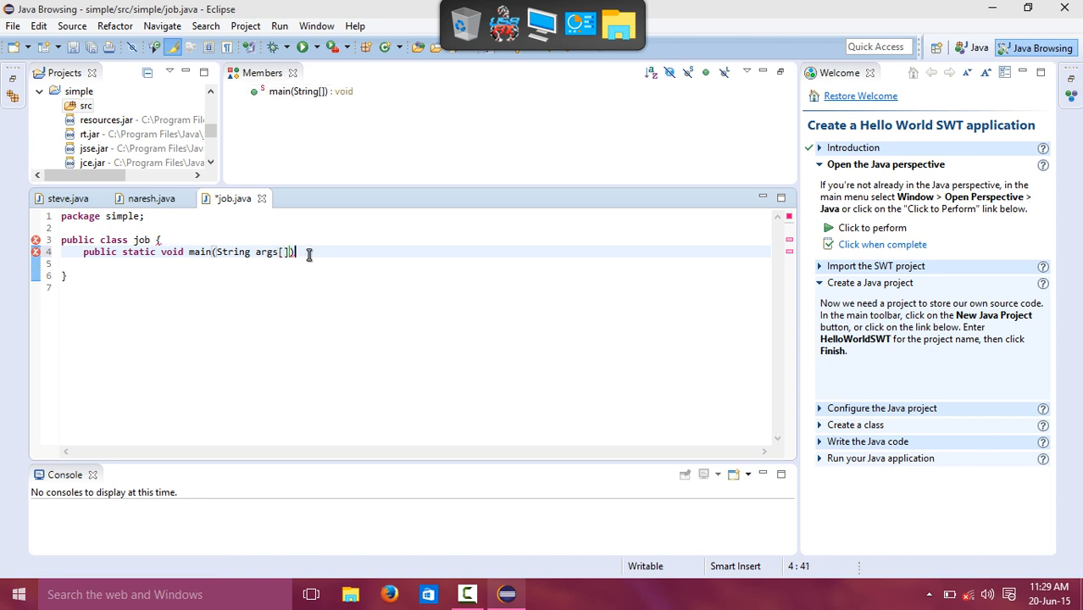
{"action": "type", "text": "{}"}
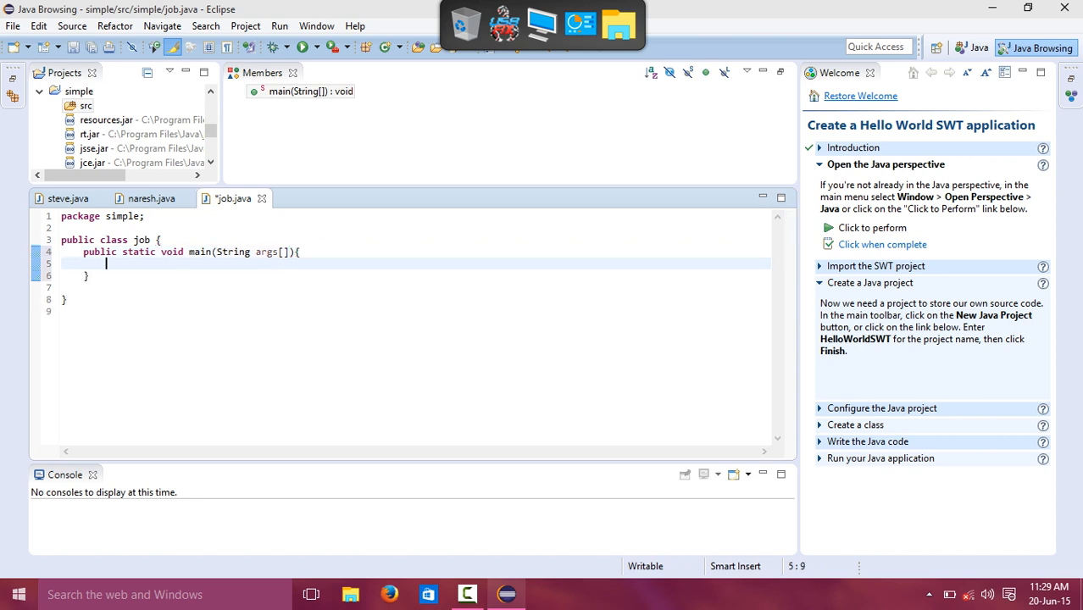
{"action": "mouse_move", "coordinate": [309, 252]}
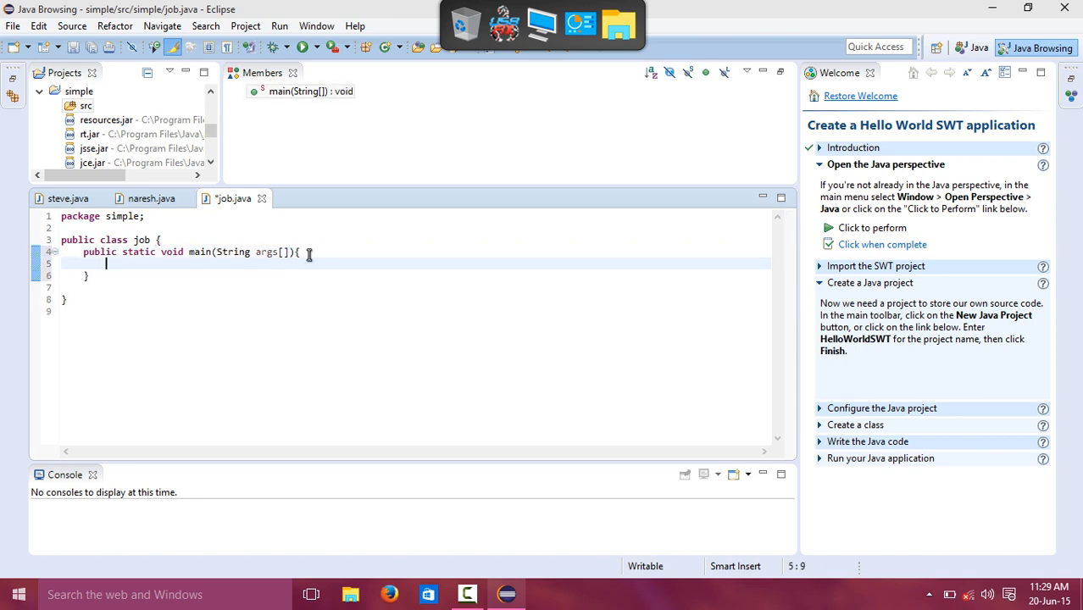
- Begin a System. statement in main and dismiss the Failed to Download Index warning
{"action": "type", "text": "Syste"}
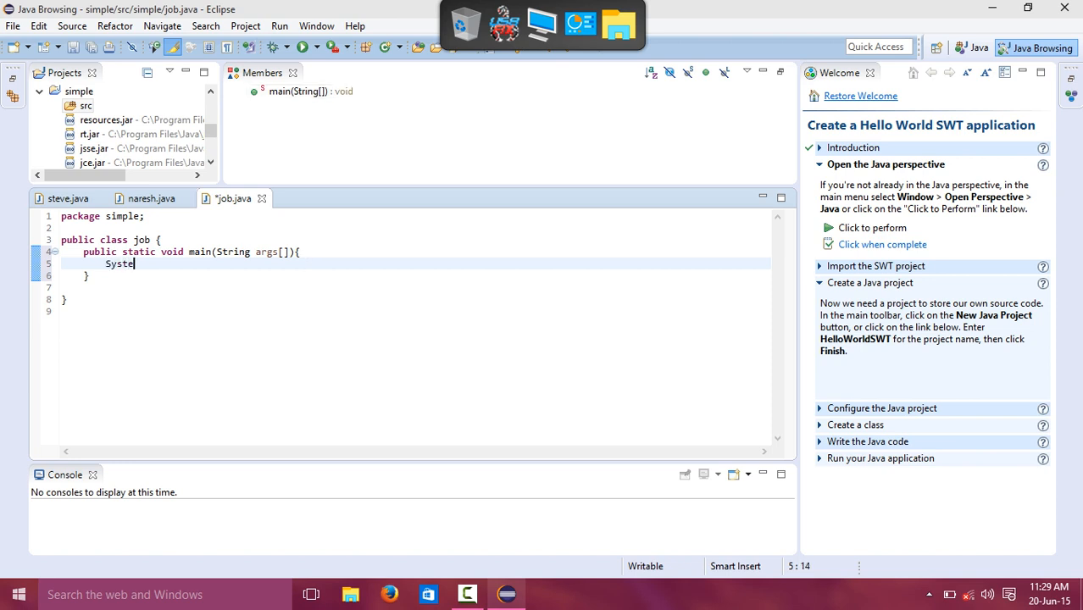
{"action": "type", "text": "m.out"}
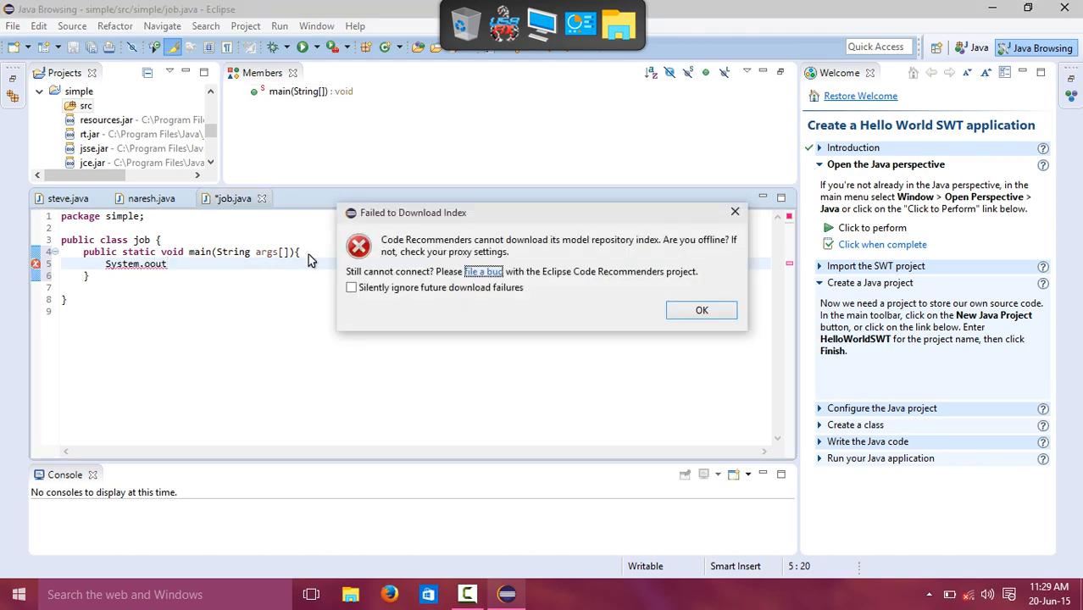
{"action": "left_click", "coordinate": [701, 308]}
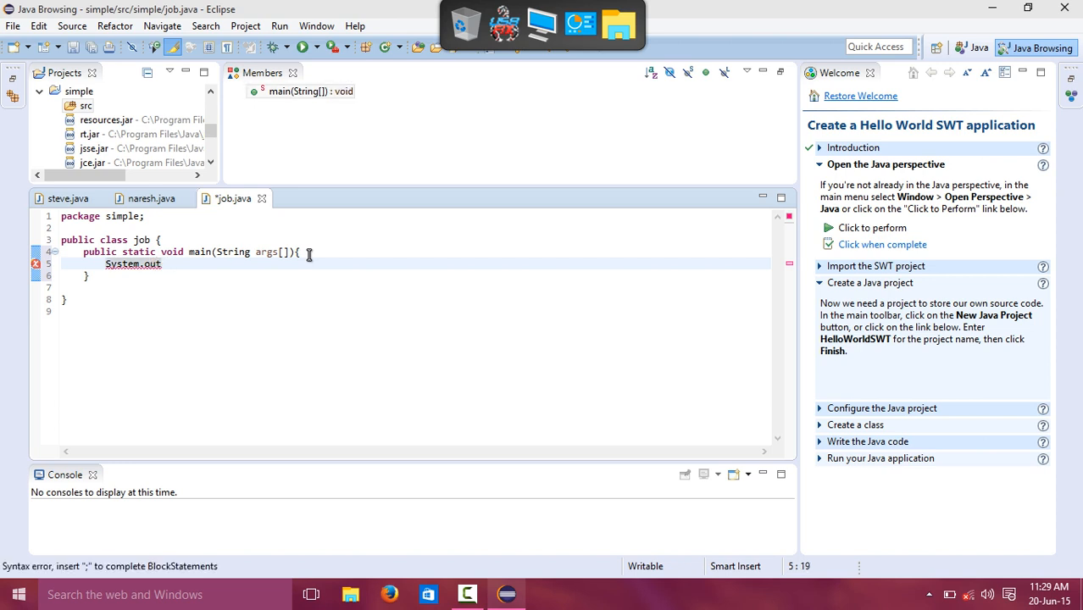
- Complete the statement as System.out.println("hello"); in the main method
{"action": "type", "text": ".pri"}
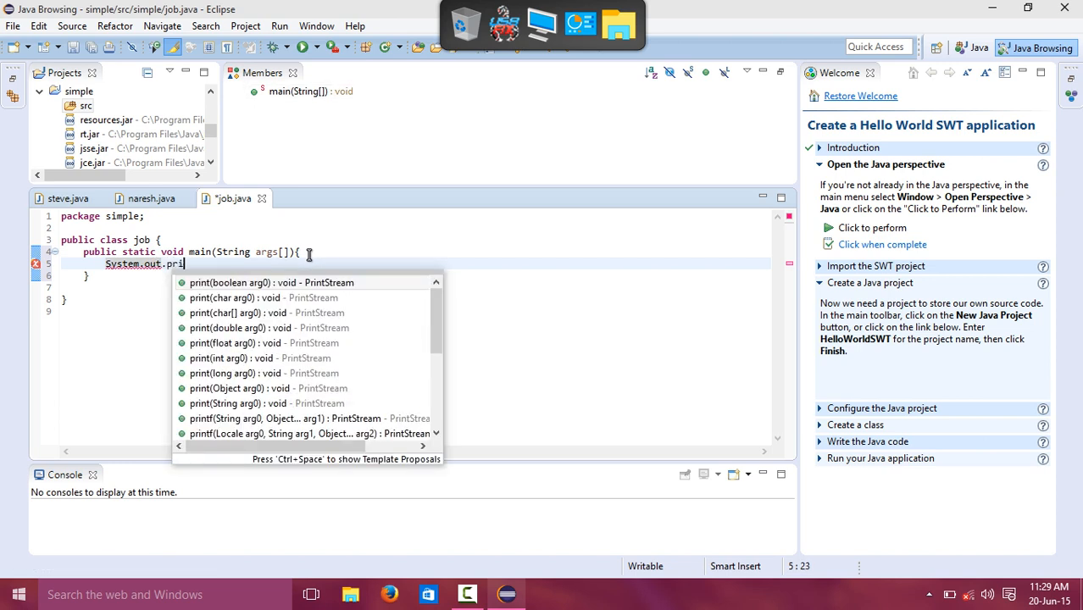
{"action": "type", "text": "ntln"}
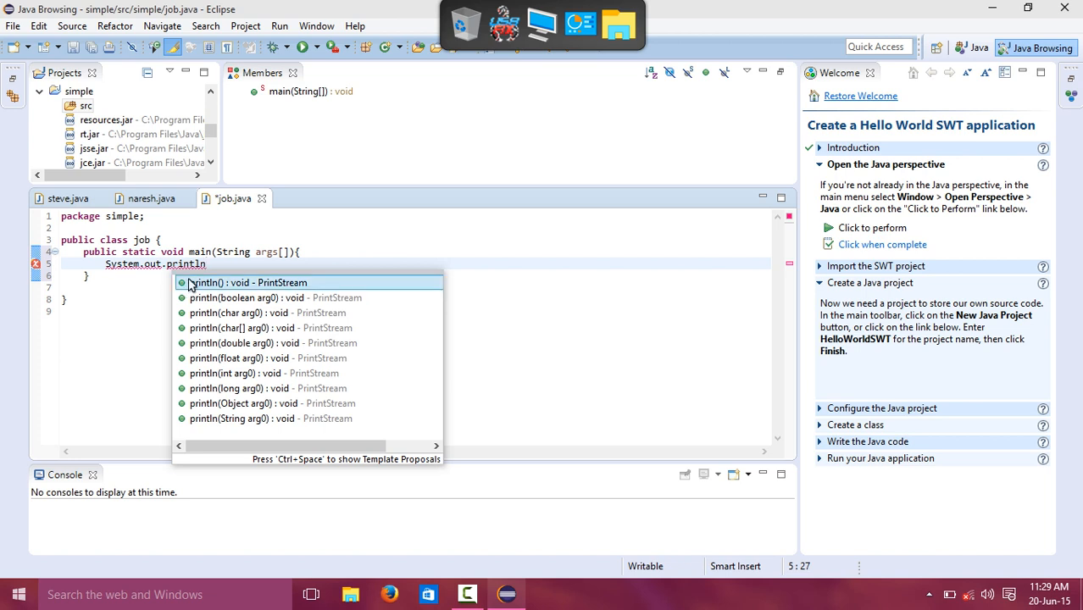
{"action": "type", "text": "(\""}
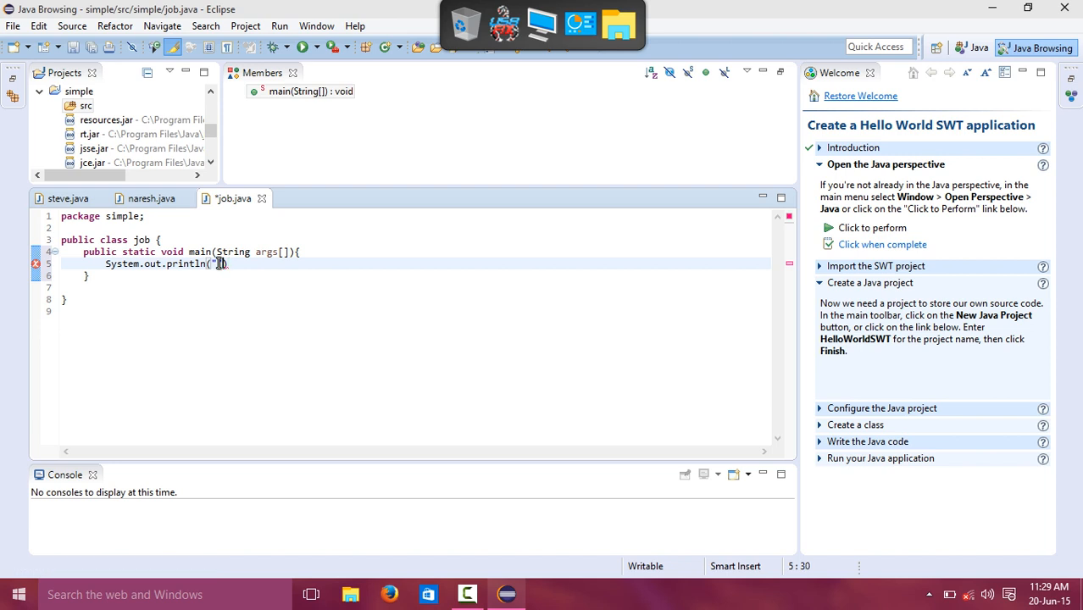
{"action": "type", "text": "\";"}
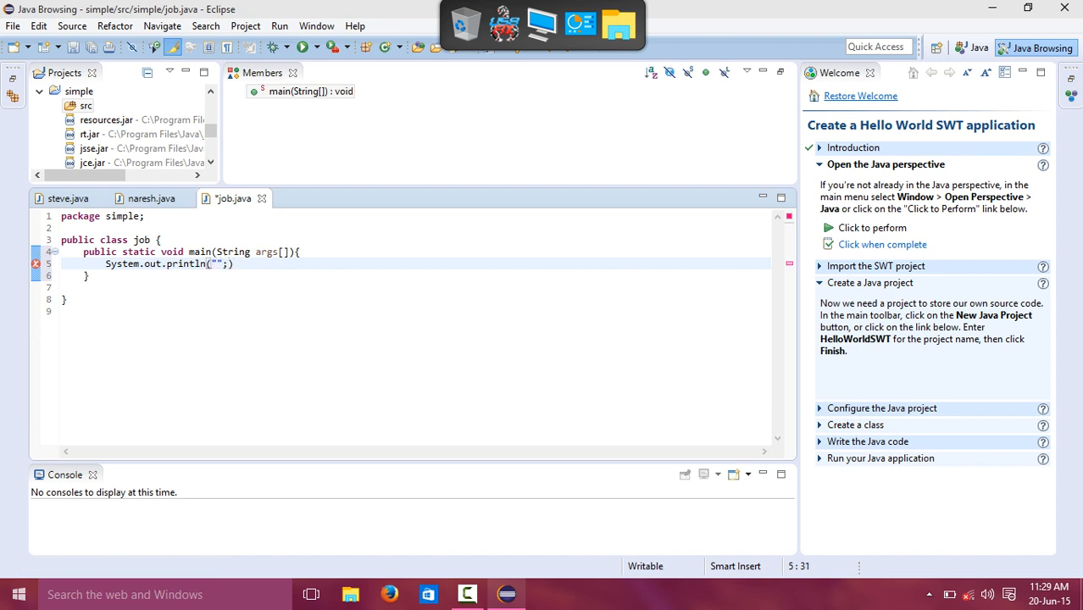
{"action": "key", "text": "BackSpace"}
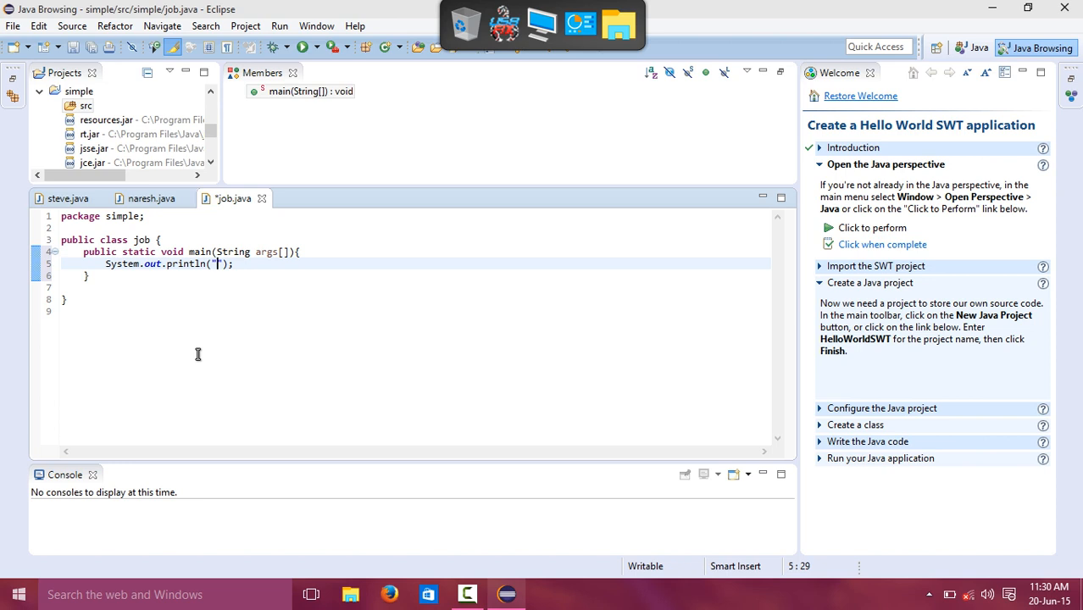
{"action": "type", "text": "hello"}
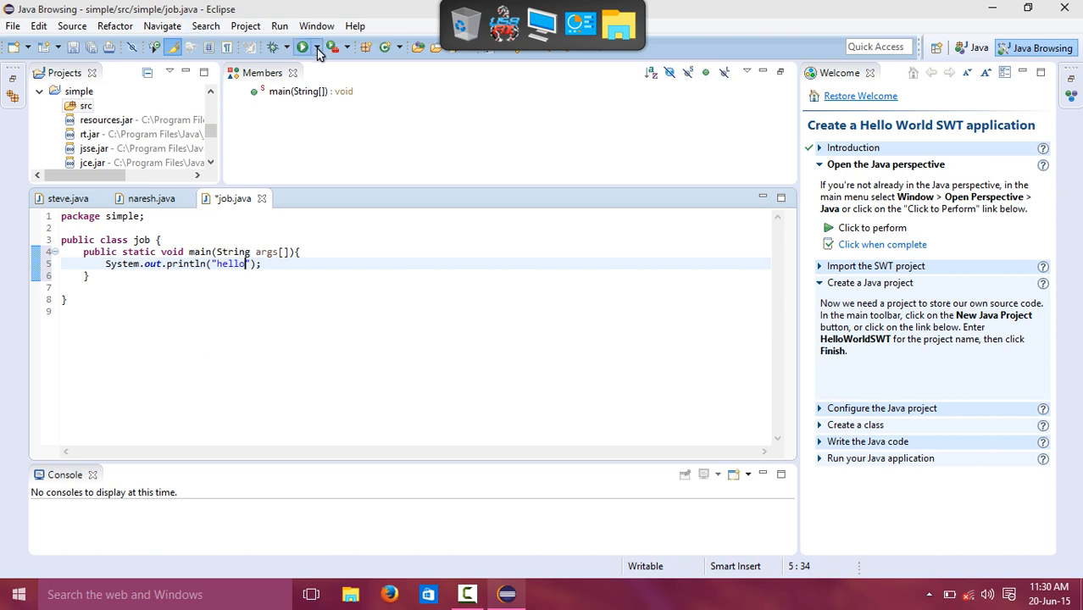
{"action": "mouse_move", "coordinate": [302, 47]}
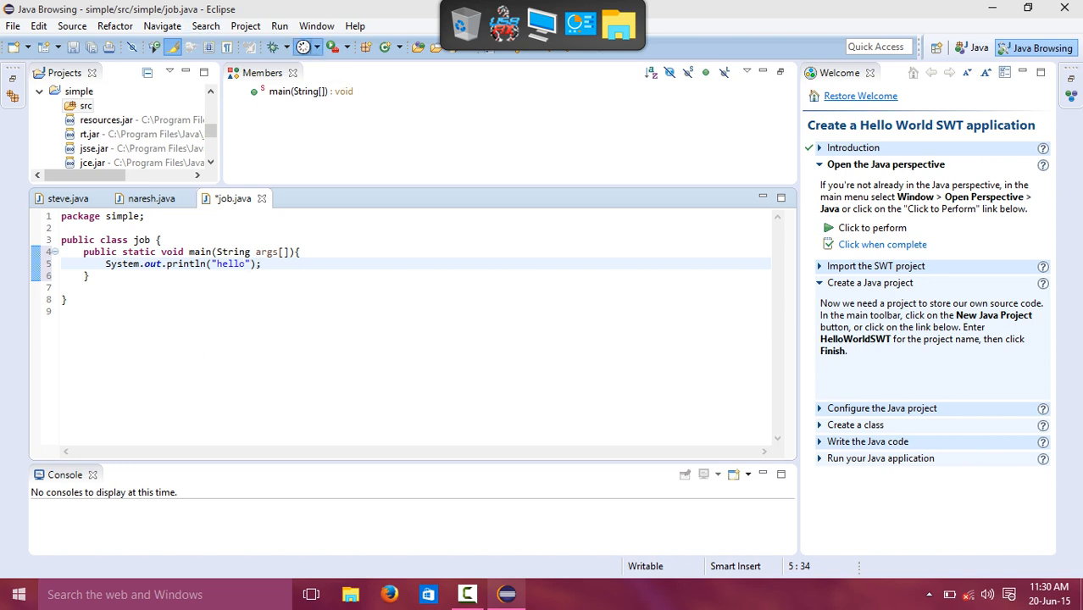
- Run job.java, saving it first, and select the 'hello' output in the Console
{"action": "left_click", "coordinate": [307, 48]}
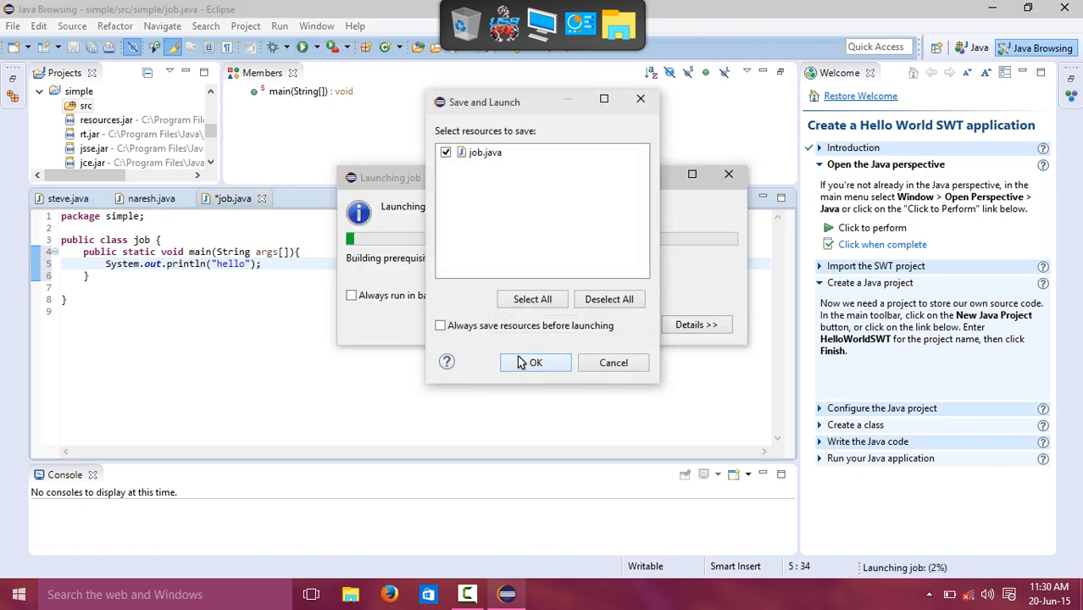
{"action": "left_click", "coordinate": [536, 362]}
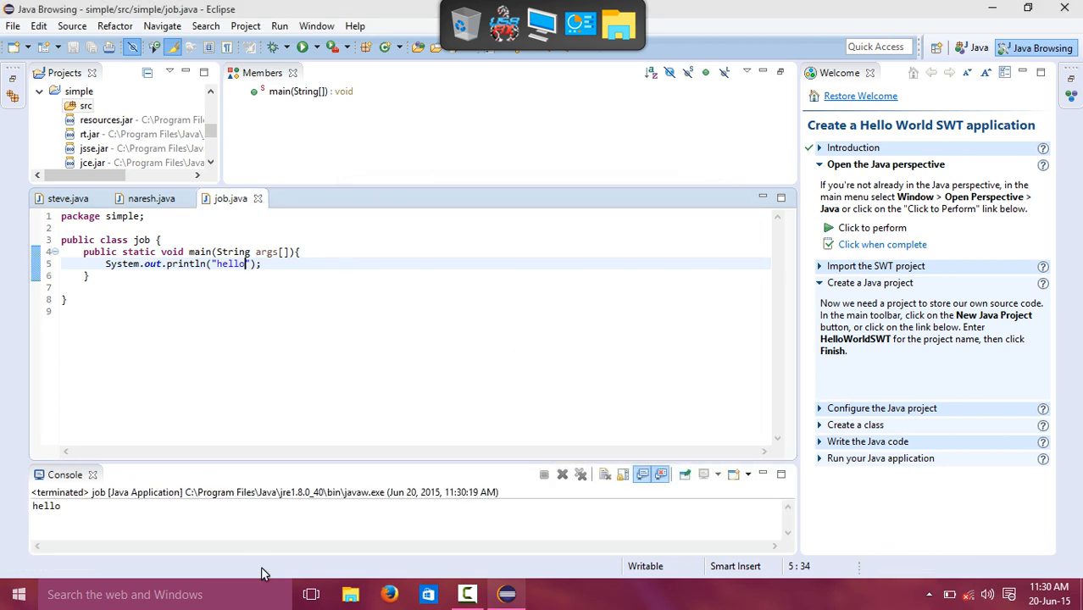
{"action": "double_click", "coordinate": [46, 505]}
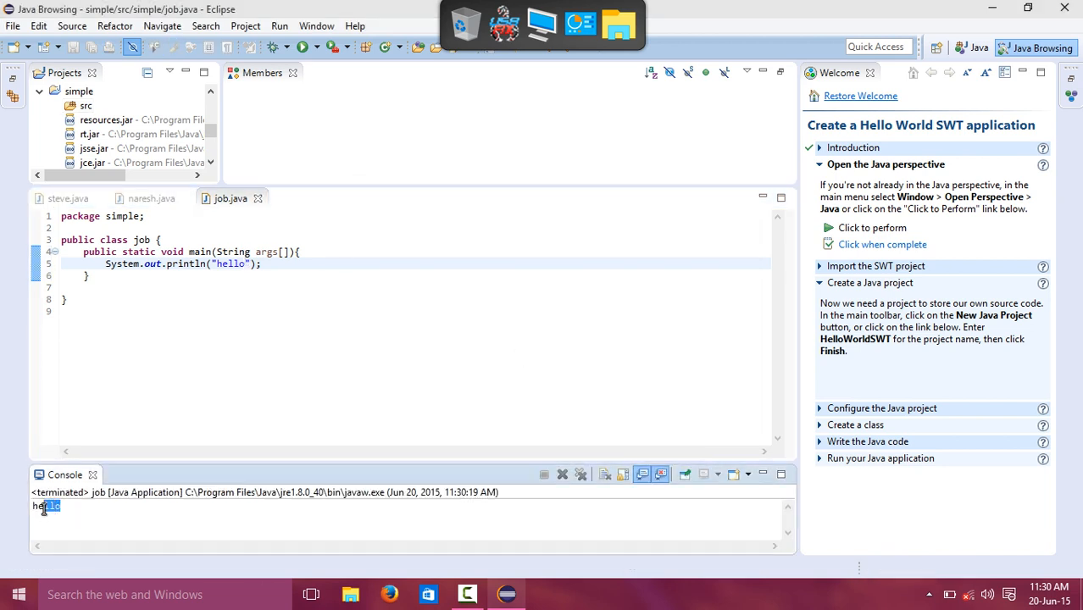